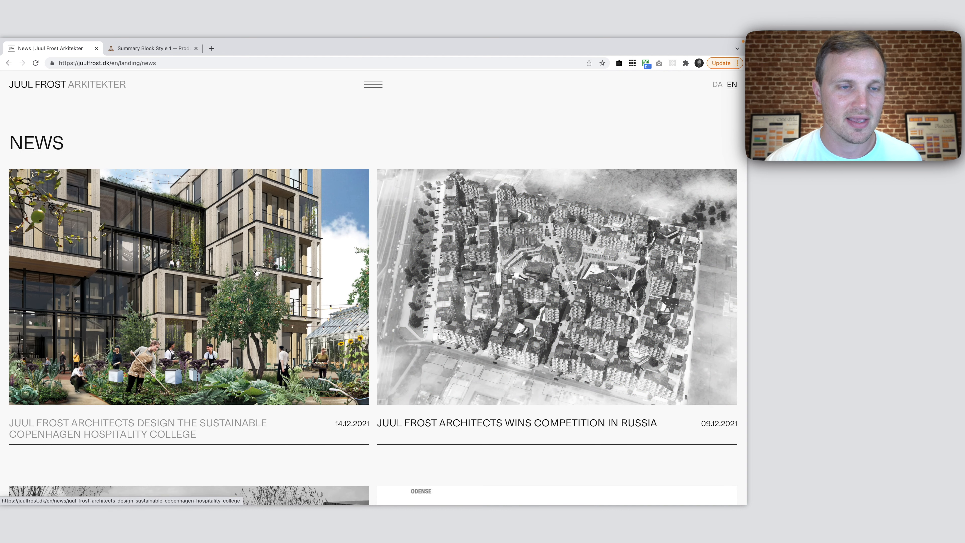
mouse_move(322, 154)
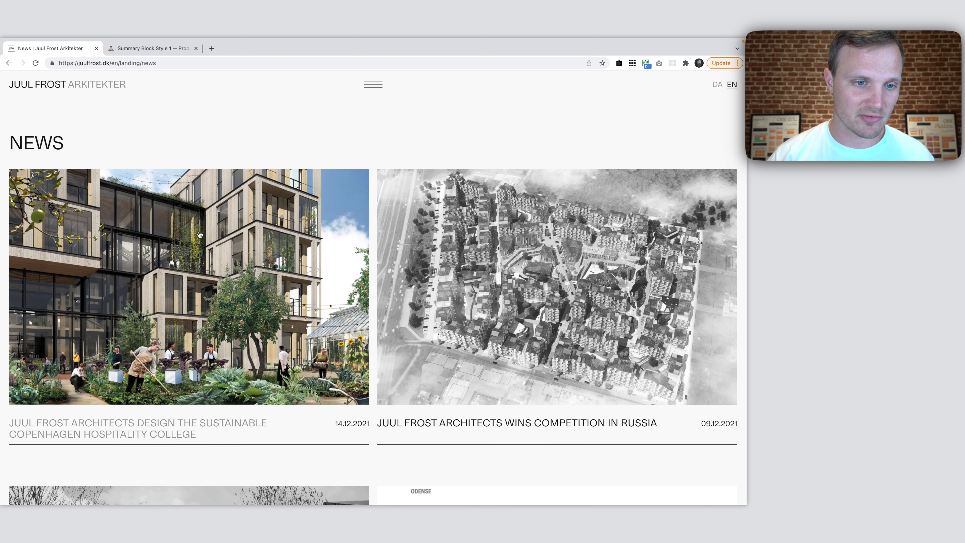
mouse_move(244, 238)
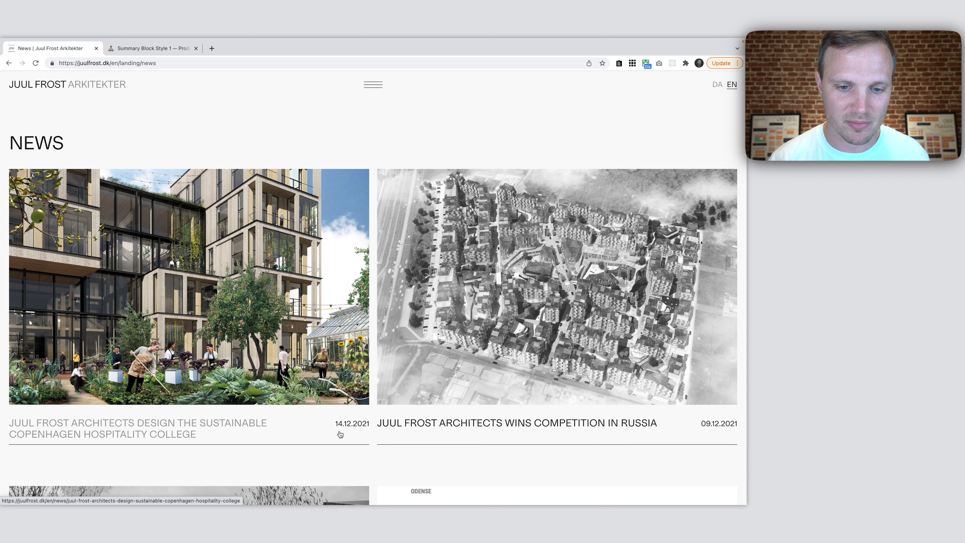
mouse_move(274, 456)
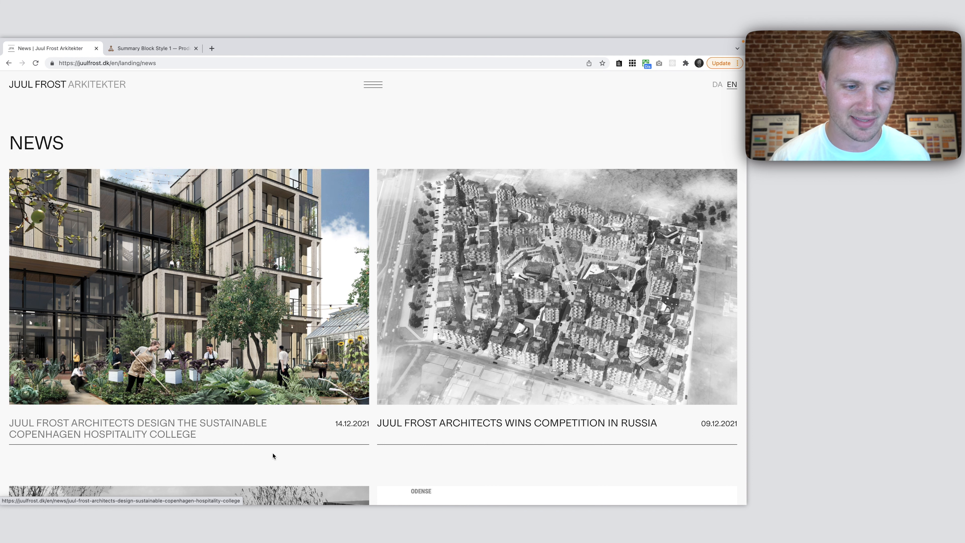
- Browse down the Juul Frost news grid at narrow width to see it stack into one column
scroll(down, 3)
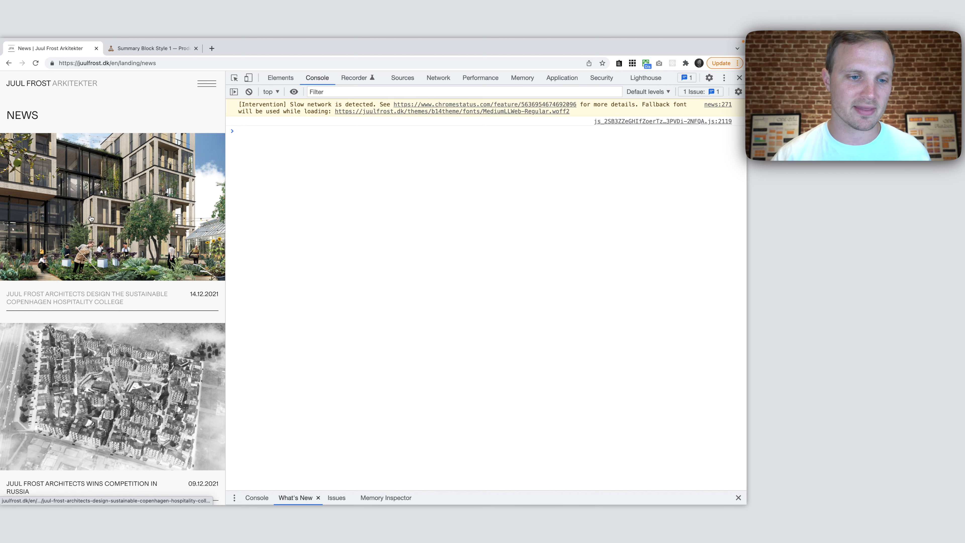
scroll(down, 3)
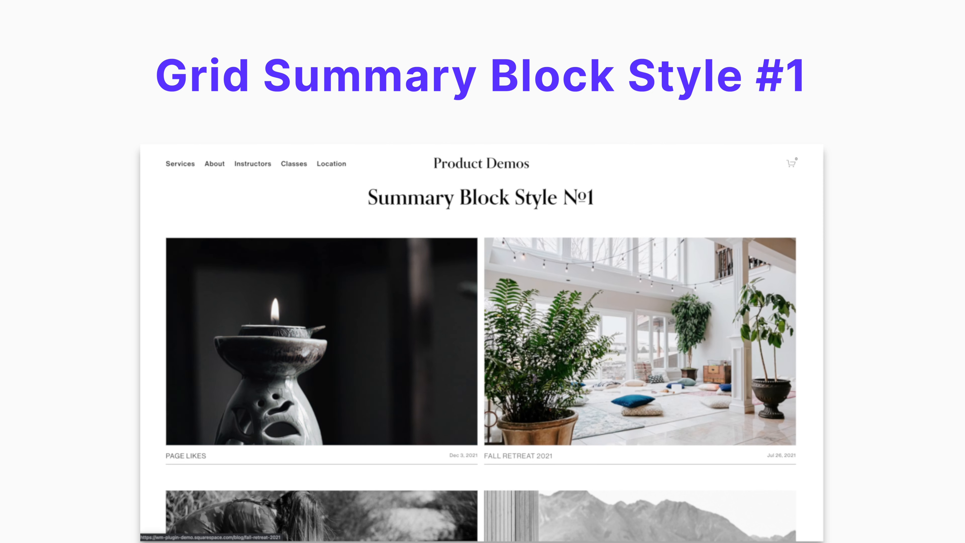
- Scroll to the Summary Block Style 1 demo page with its grid of blog summaries
scroll(down, 3)
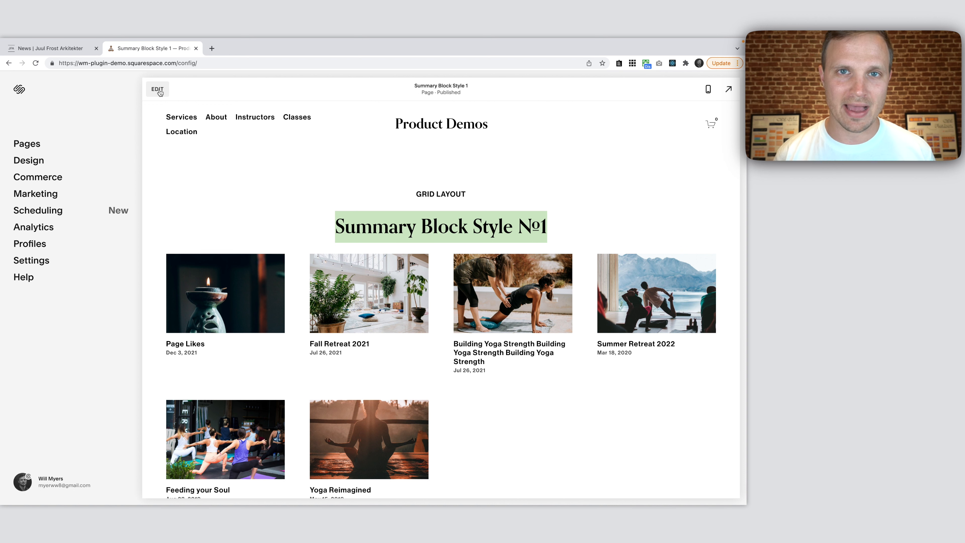
- Edit the page and check the summary block's Design settings, keeping the item count at 6
click(156, 90)
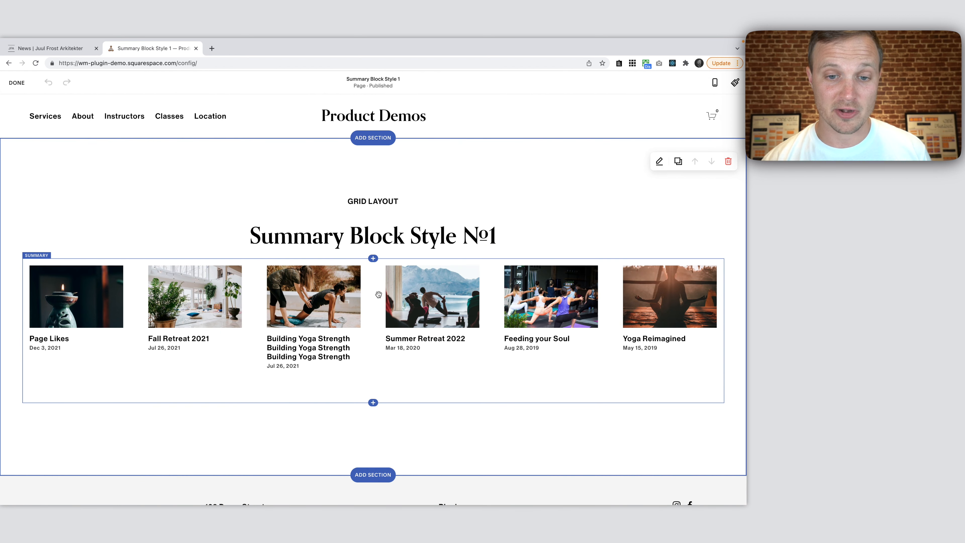
click(658, 161)
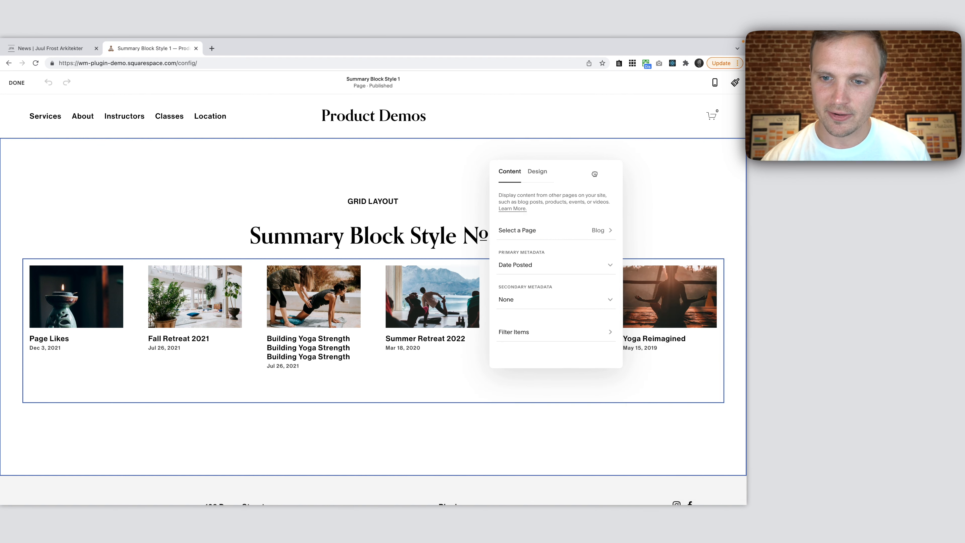
click(537, 171)
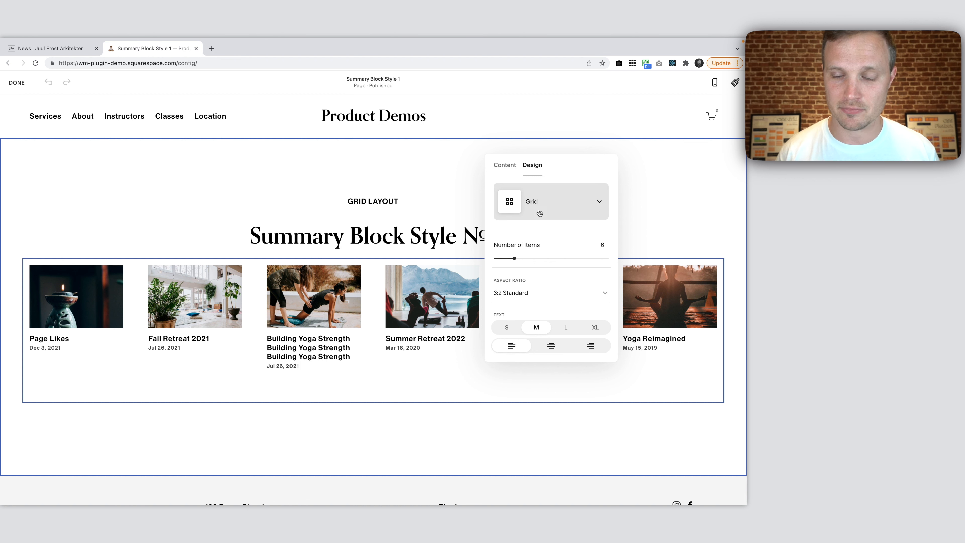
drag(510, 258, 518, 259)
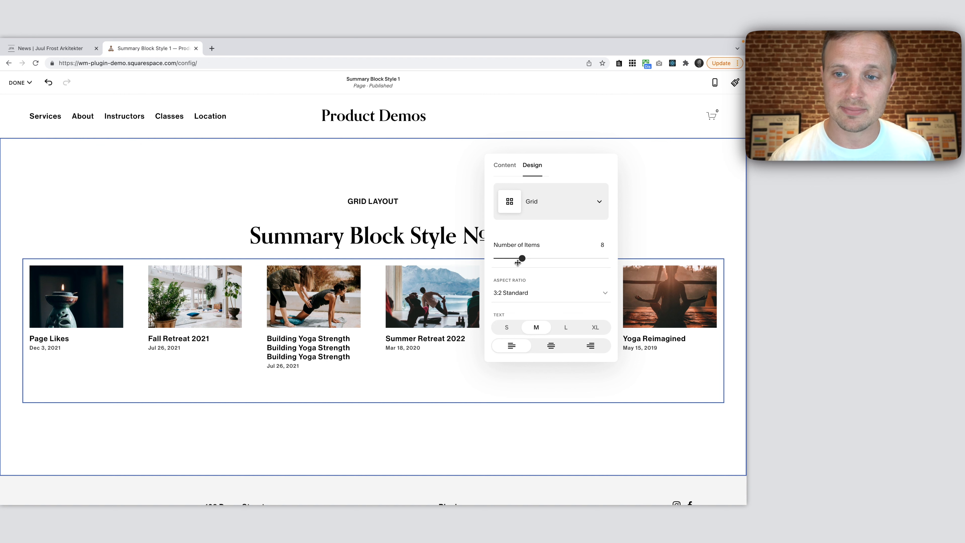
drag(522, 259, 508, 259)
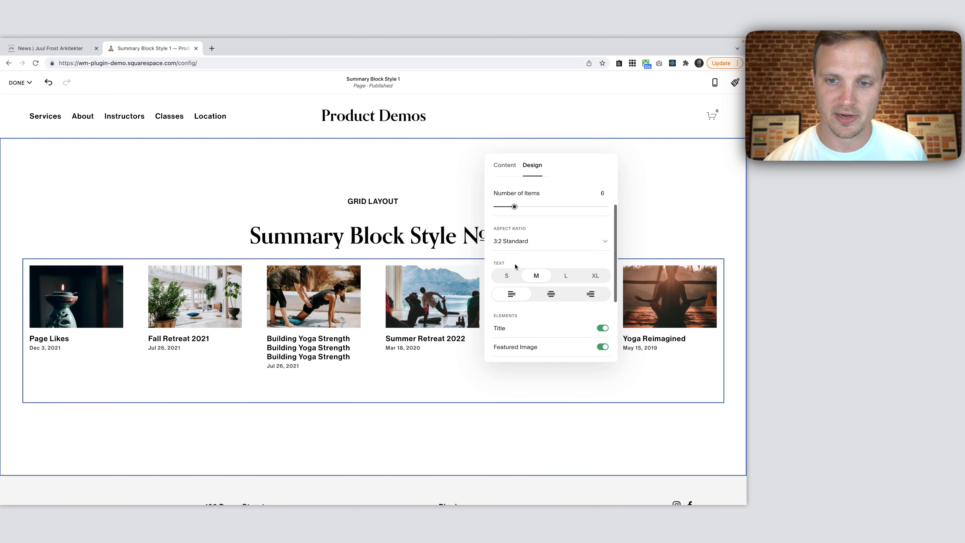
- Review the image aspect ratio choices, keep 3:2, and check the Content source settings
click(549, 240)
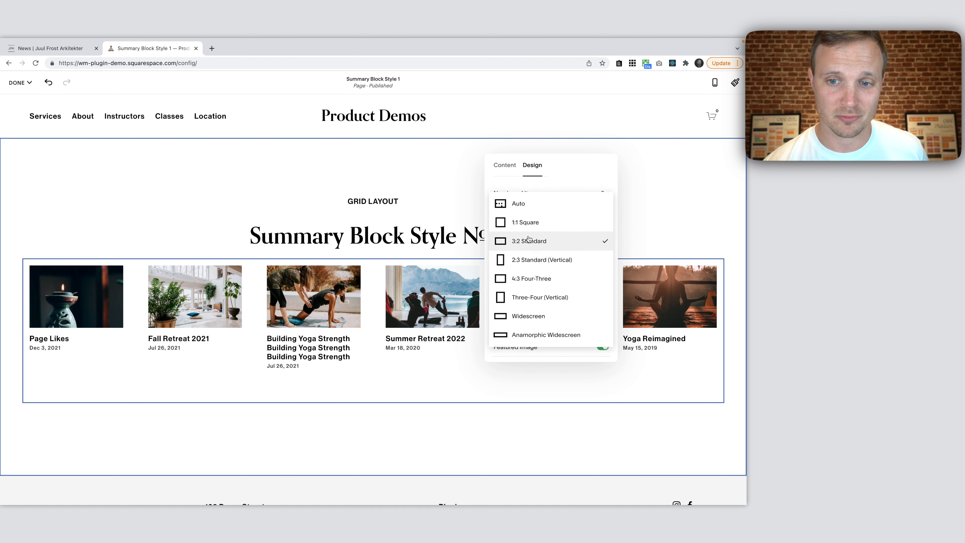
mouse_move(529, 249)
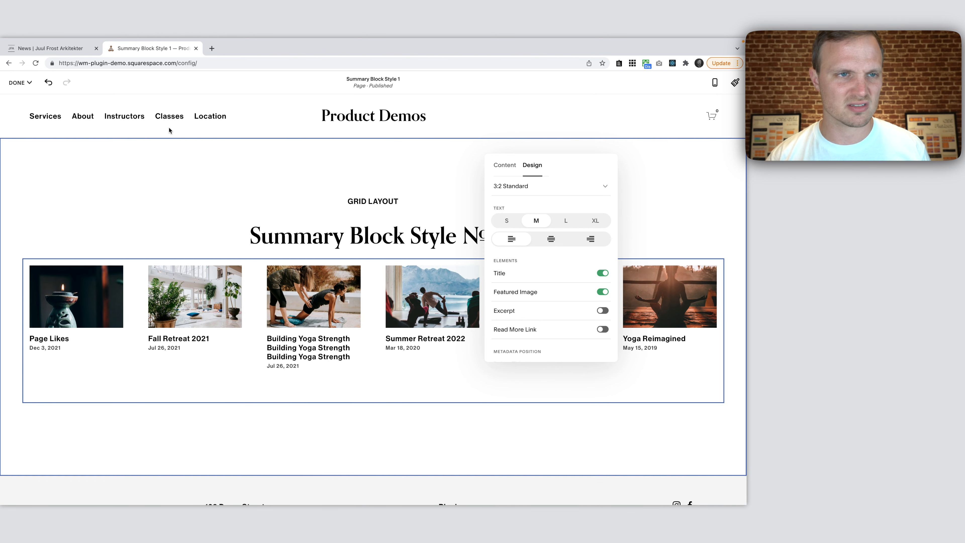
click(53, 48)
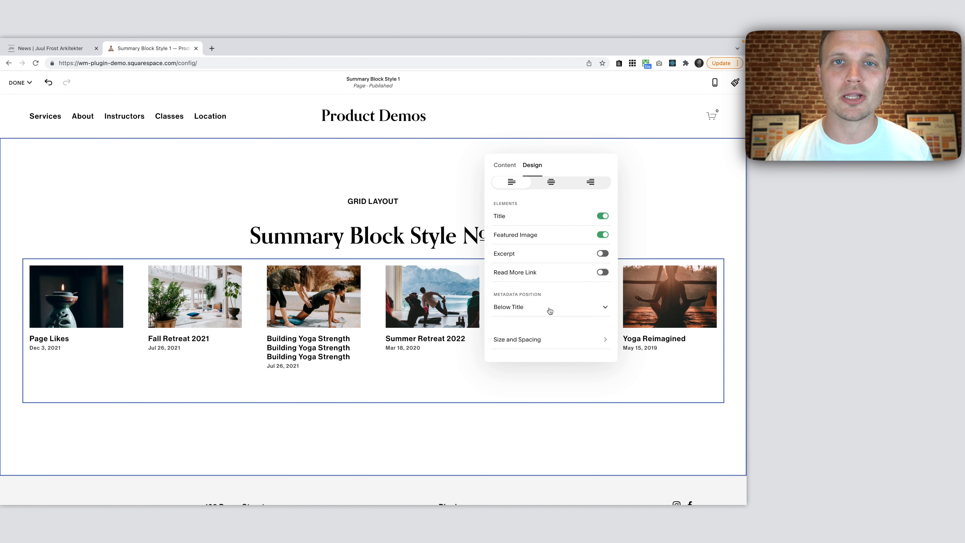
mouse_move(550, 306)
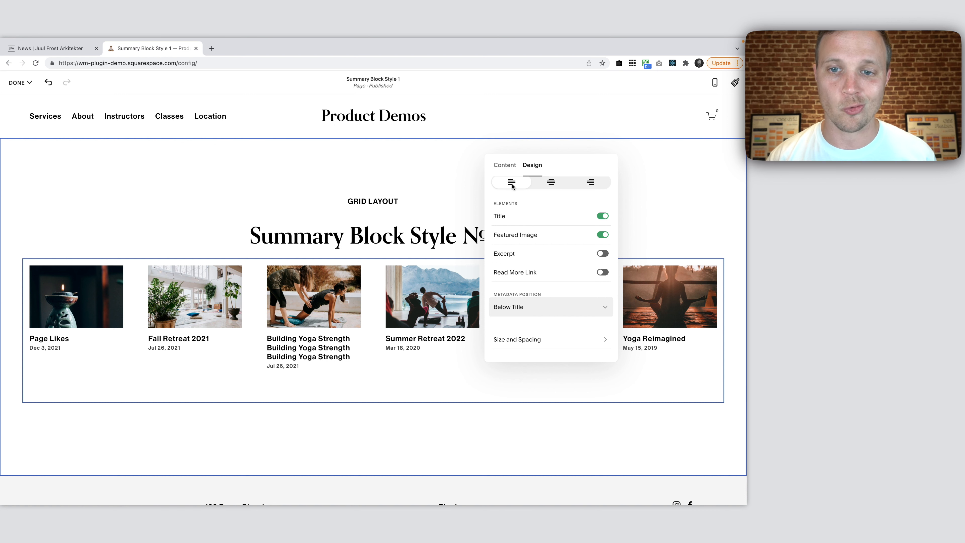
click(504, 165)
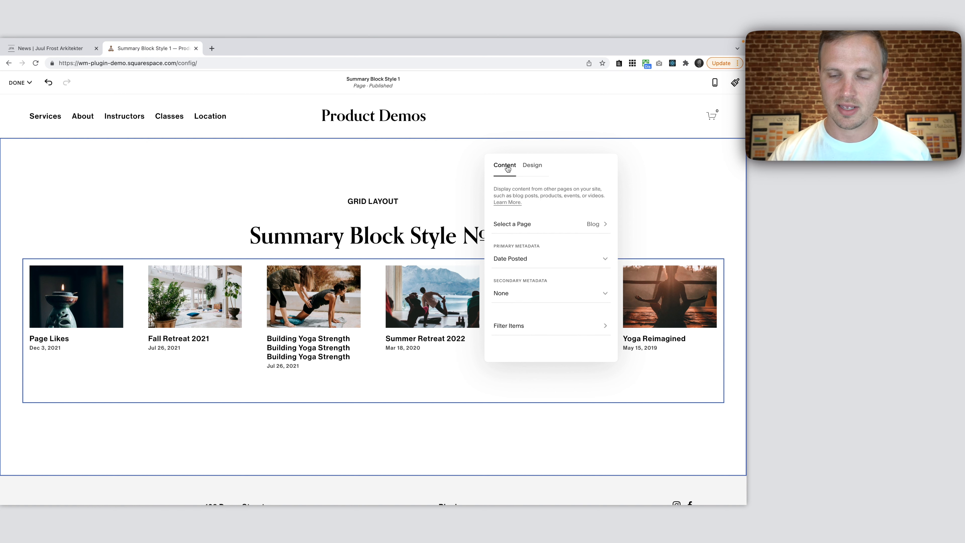
mouse_move(523, 250)
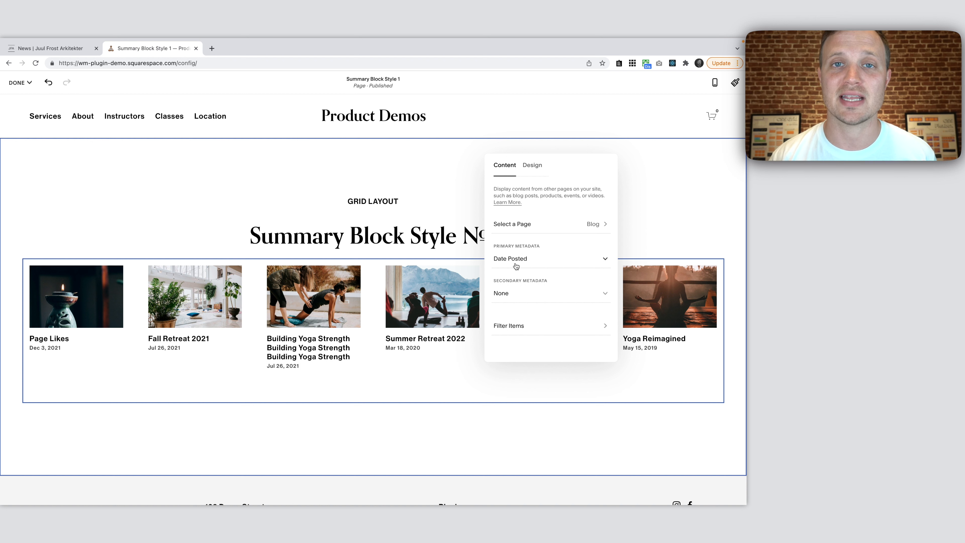
mouse_move(518, 266)
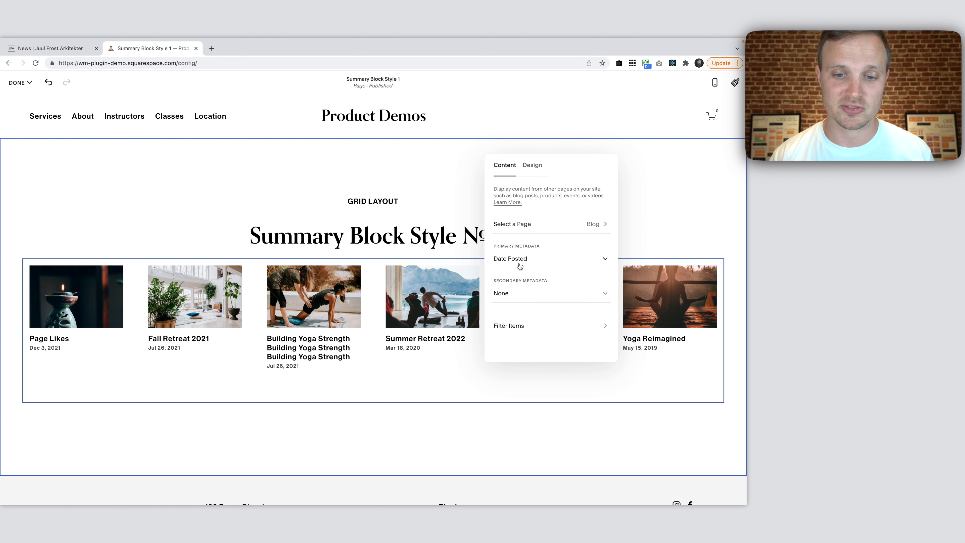
mouse_move(374, 266)
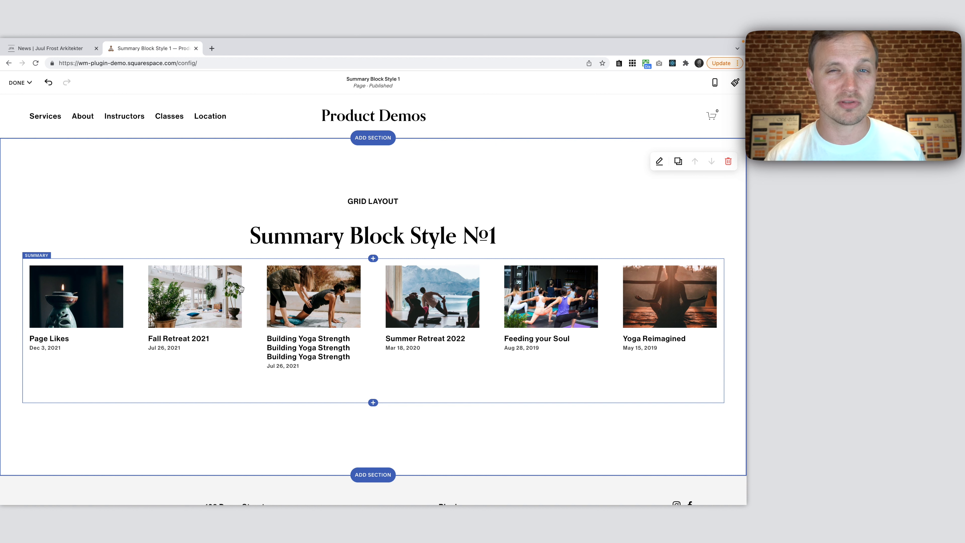
- Save the page and go to Design > Custom CSS for the grid rules
click(18, 82)
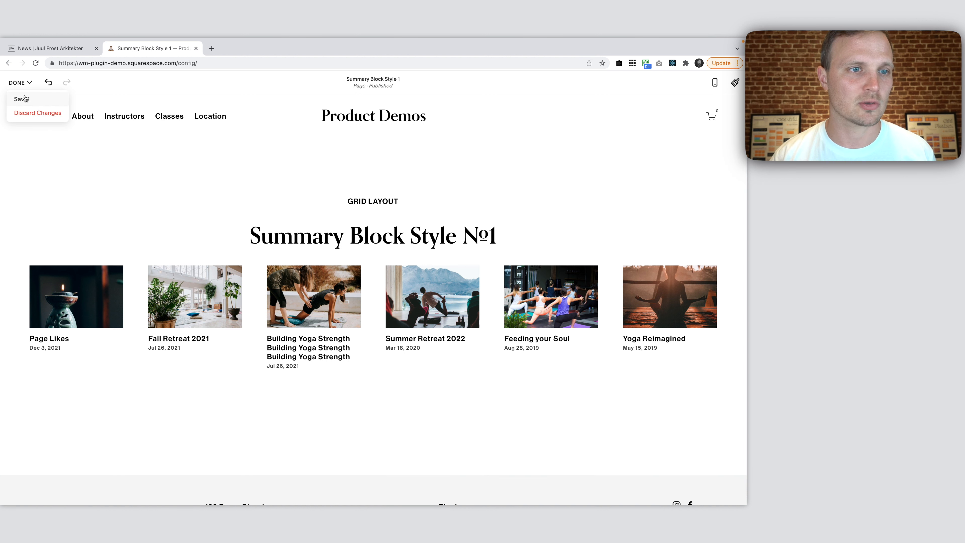
click(21, 99)
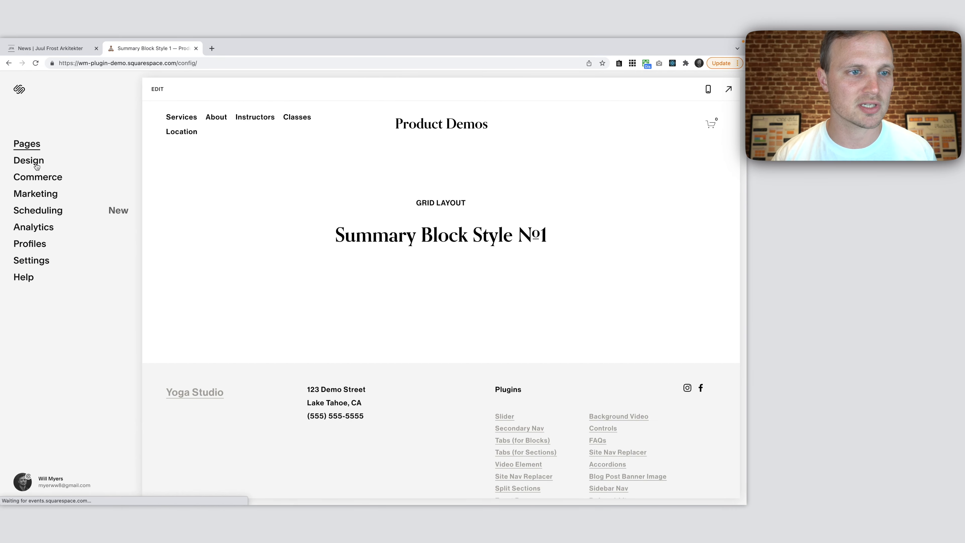
click(28, 161)
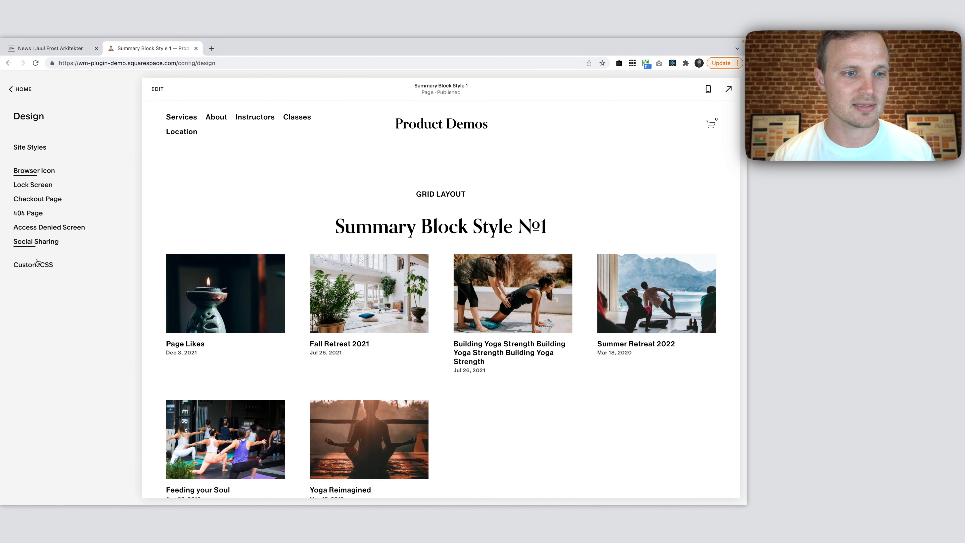
click(33, 264)
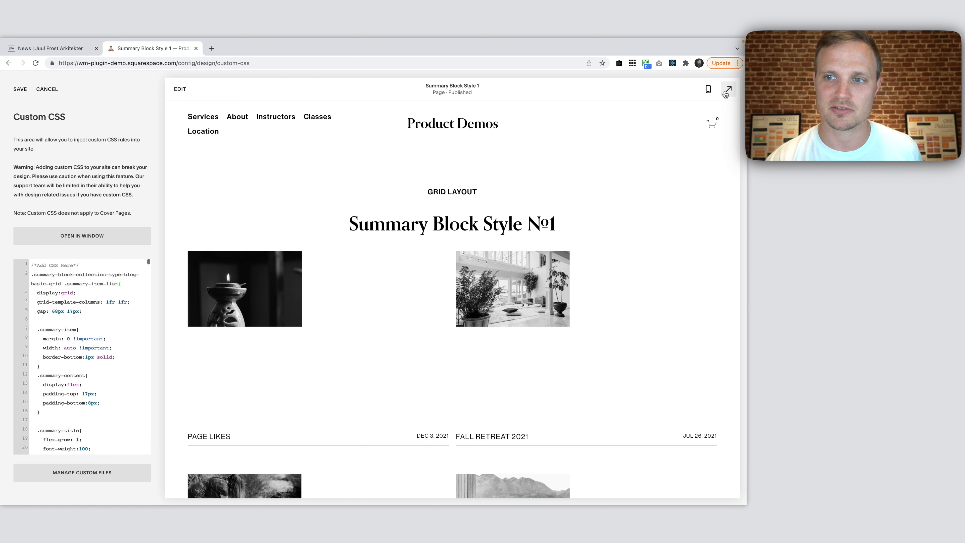
click(727, 89)
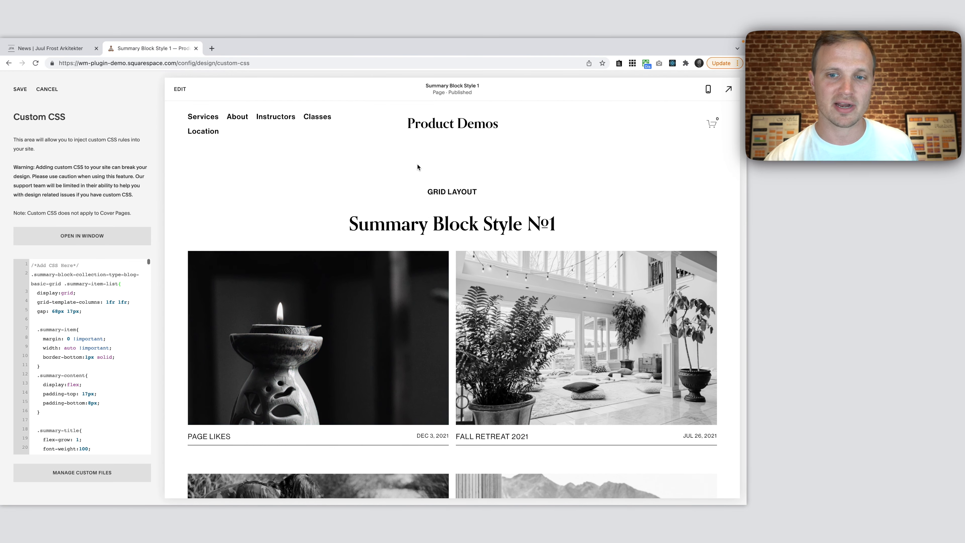
scroll(down, 3)
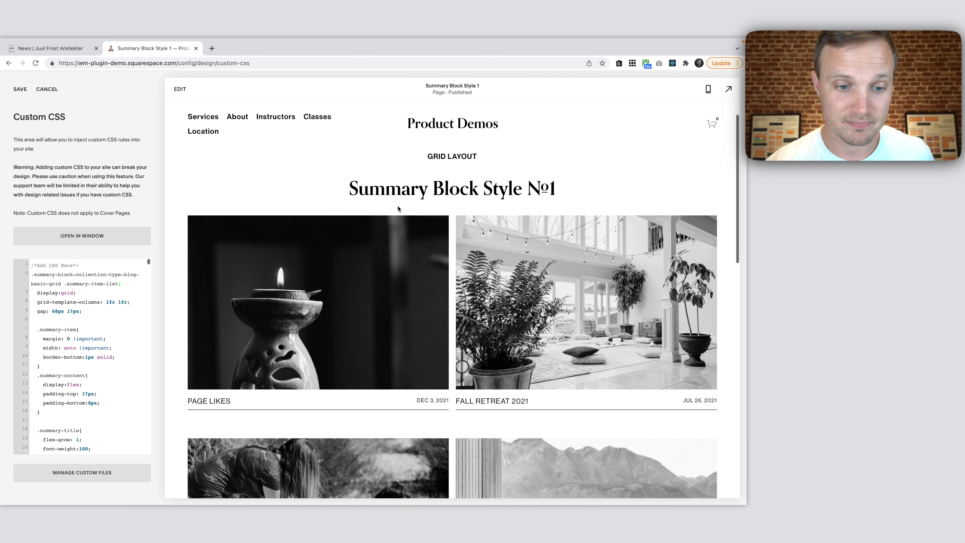
mouse_move(328, 317)
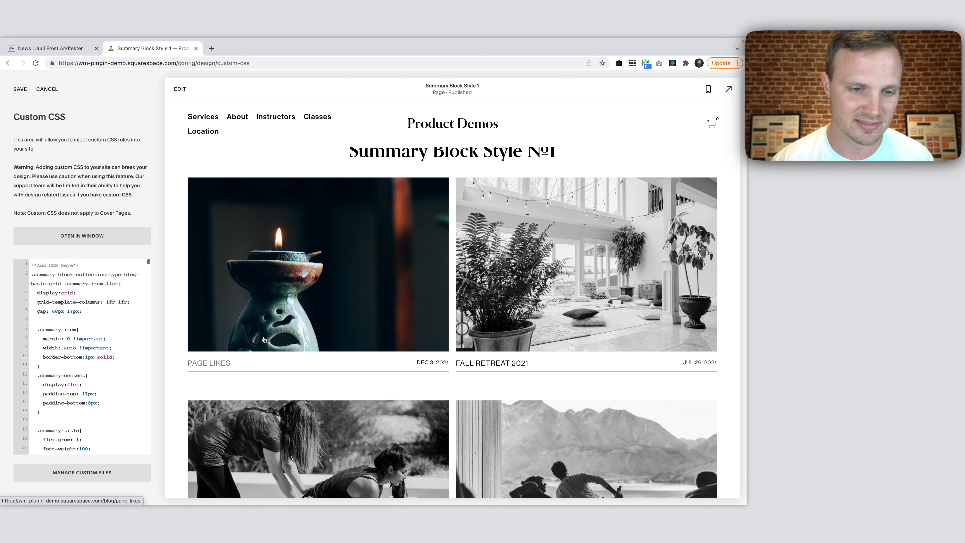
scroll(down, 3)
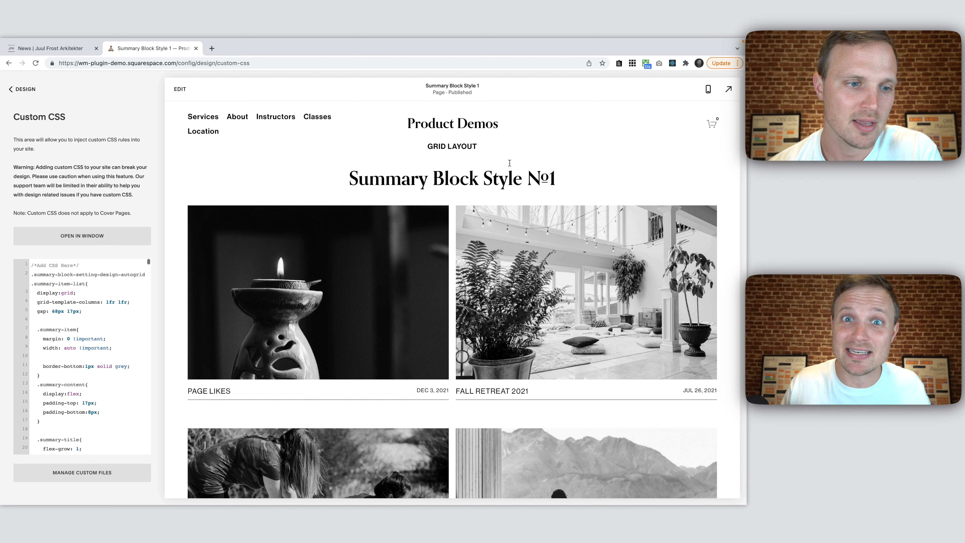
mouse_move(317, 293)
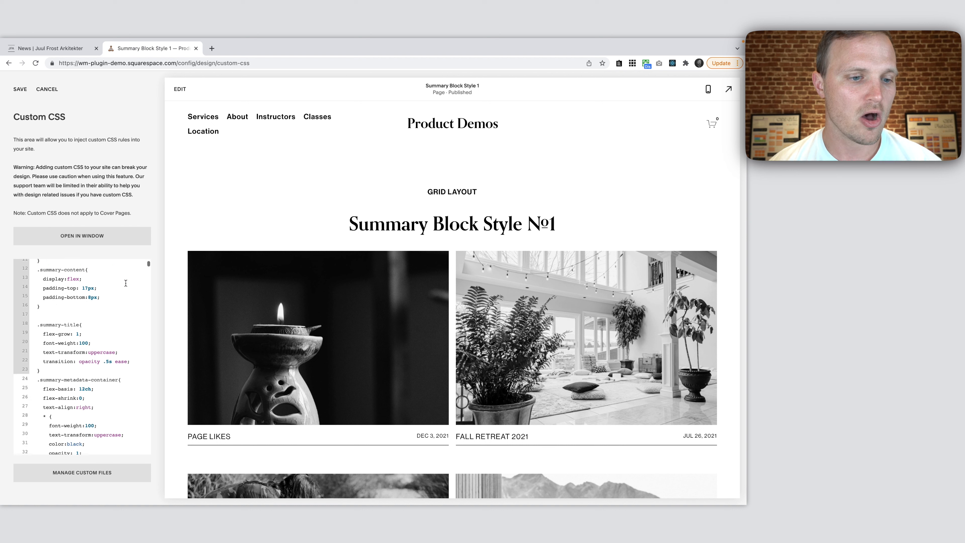
scroll(down, 3)
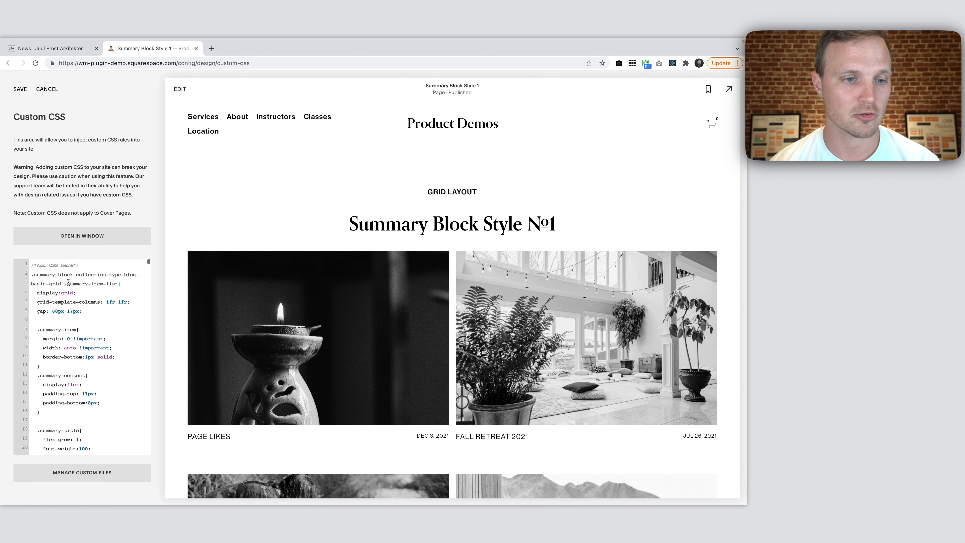
double_click(94, 283)
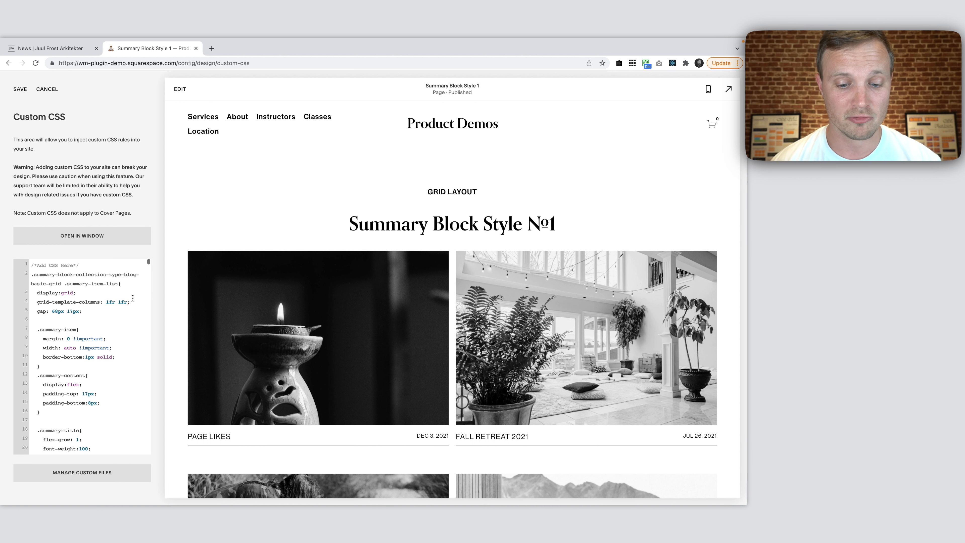
- Try a 34px grid gap, then restore the original 68px 17px gap values
text(1fr)
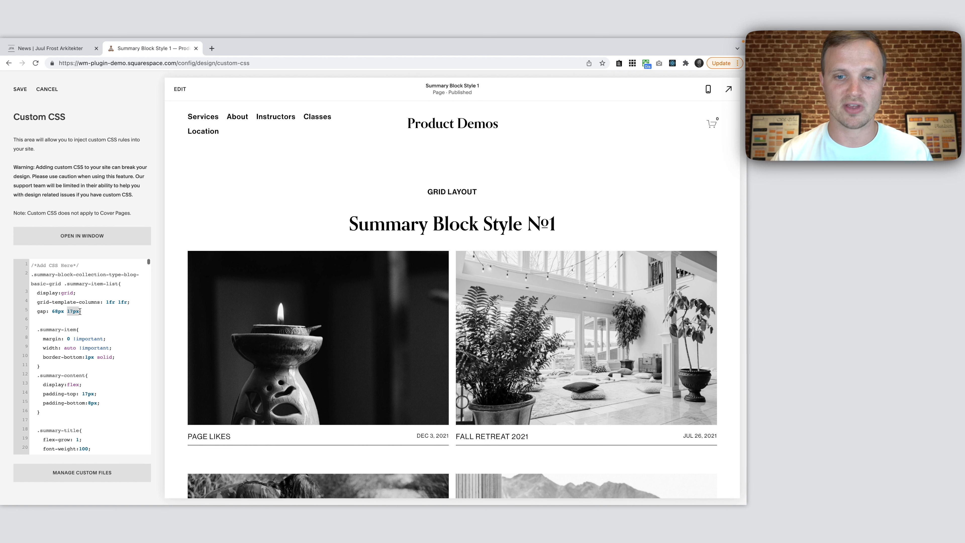
scroll(down, 3)
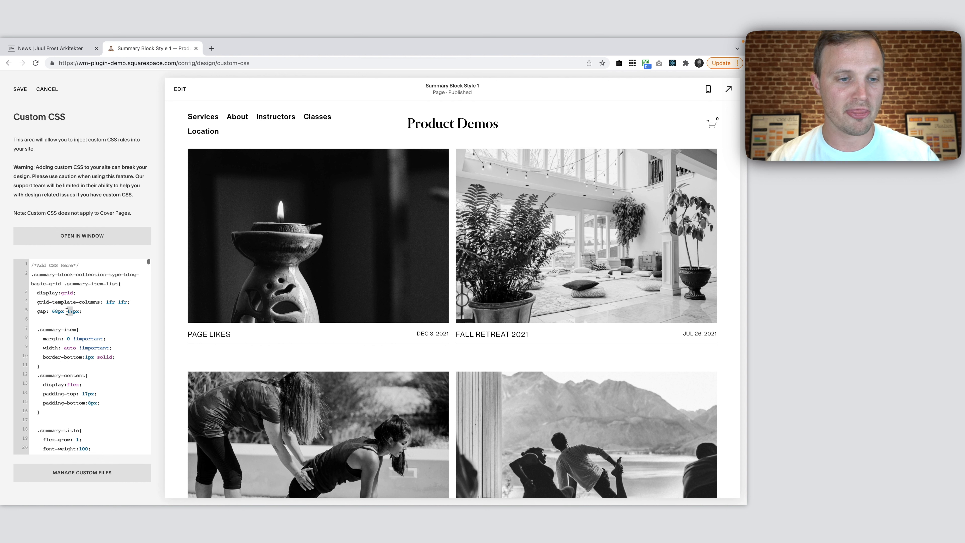
text(34px)
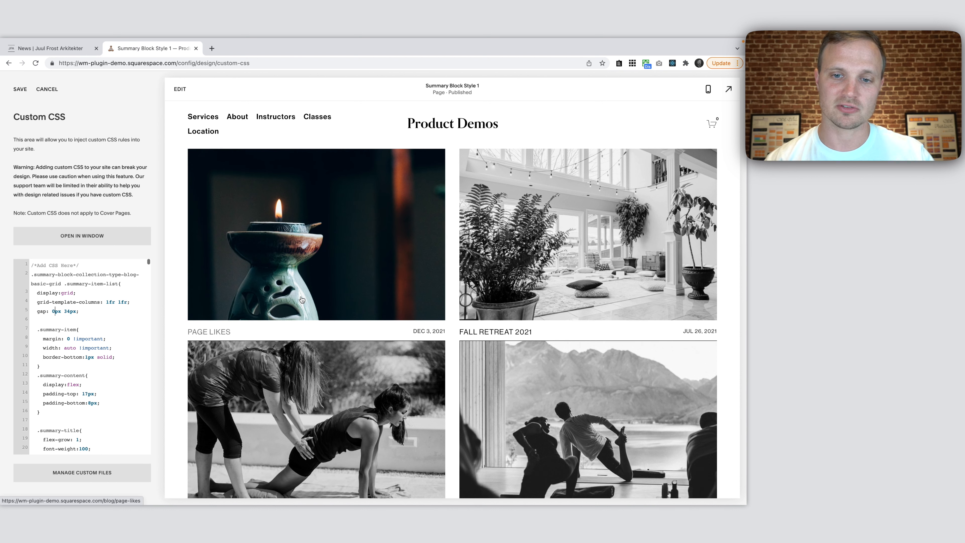
text(68px 17px)
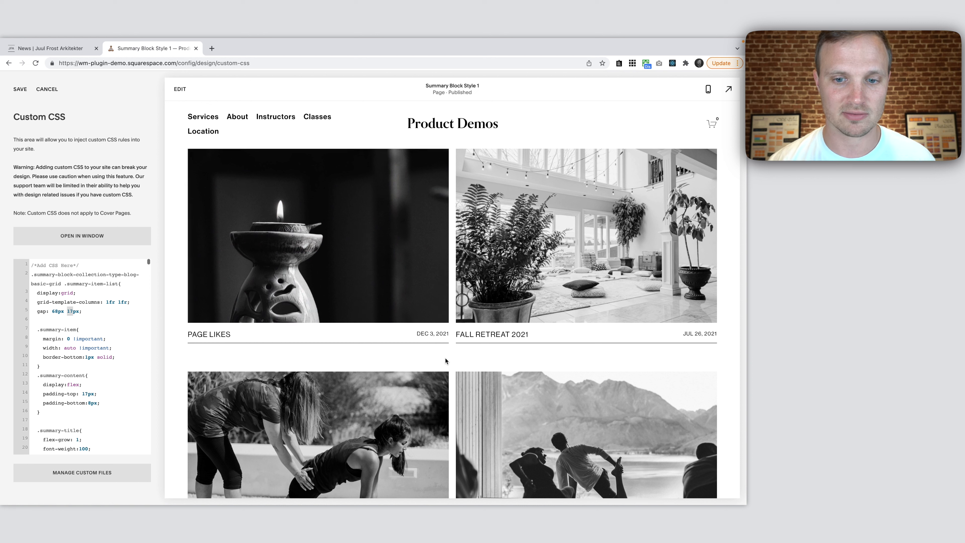
scroll(down, 3)
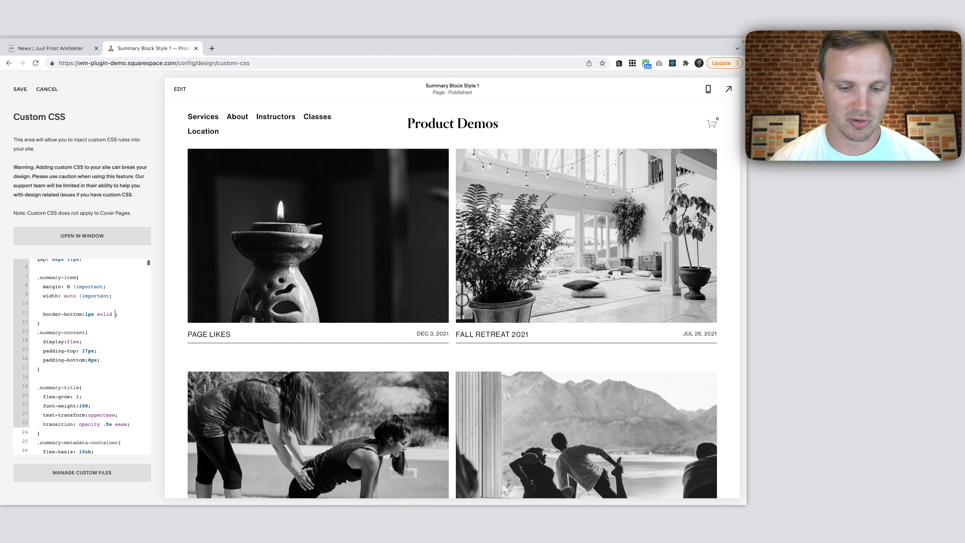
- Test black, grey and red underline colours for the summary item border-bottom
text(black)
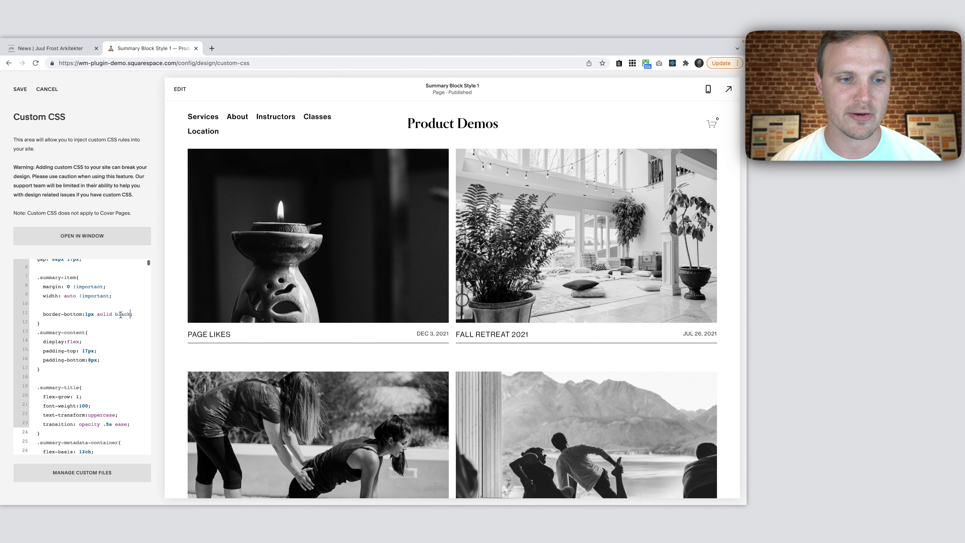
double_click(123, 313)
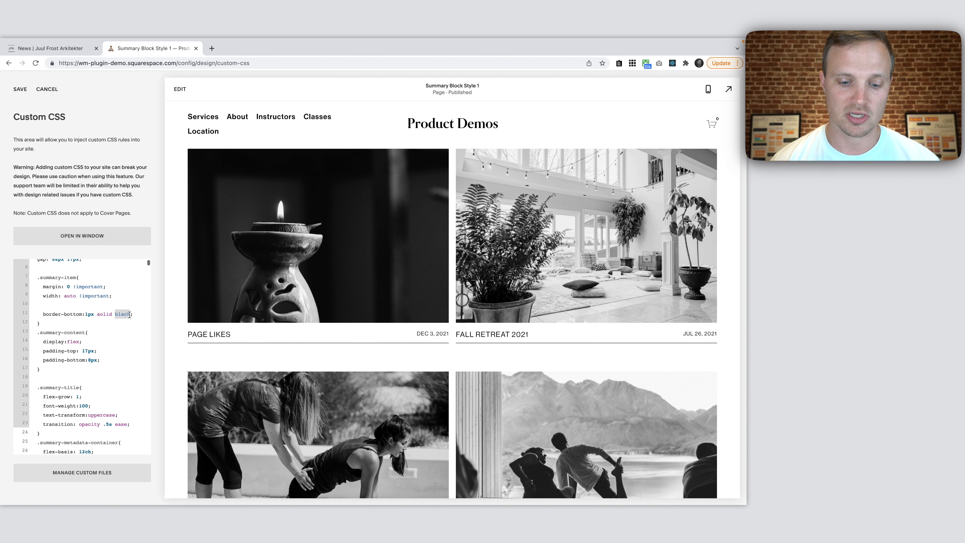
text(grey)
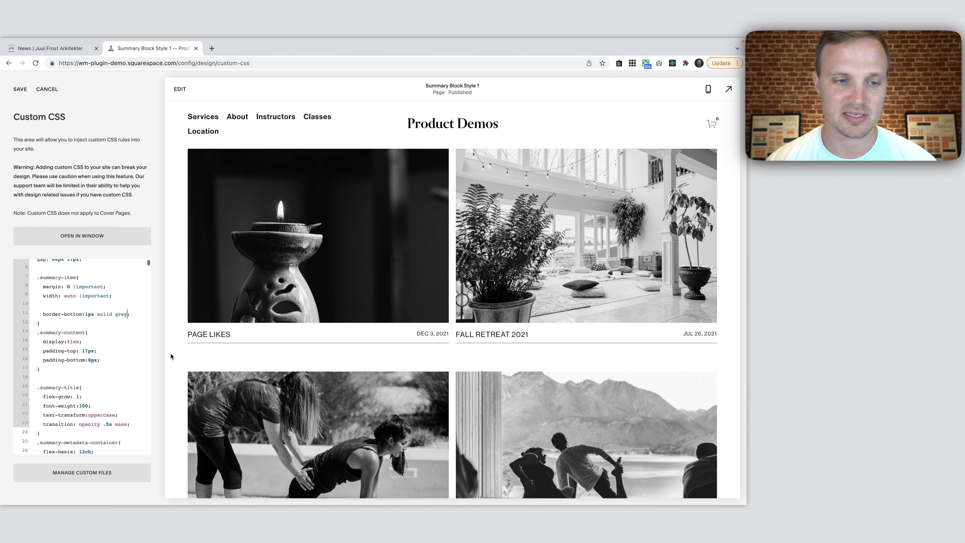
double_click(121, 313)
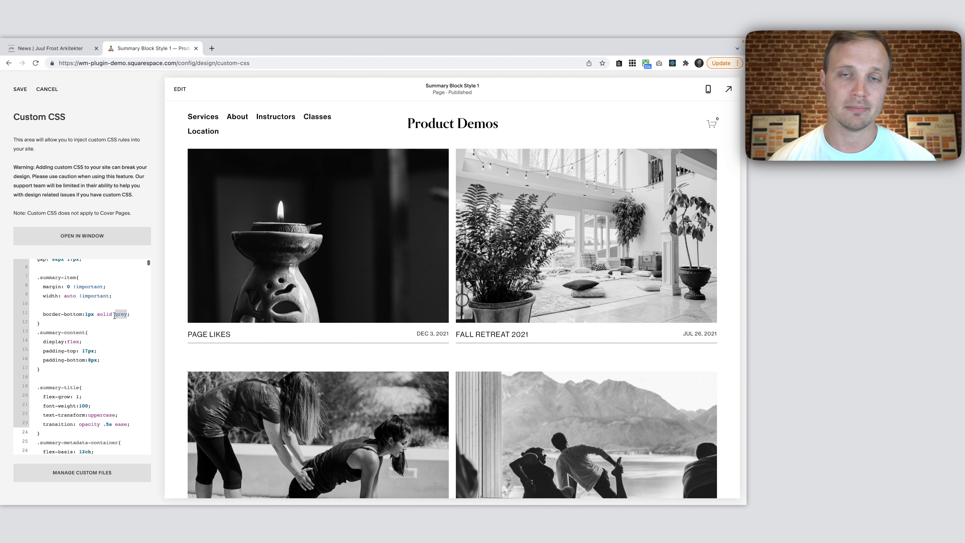
text(red)
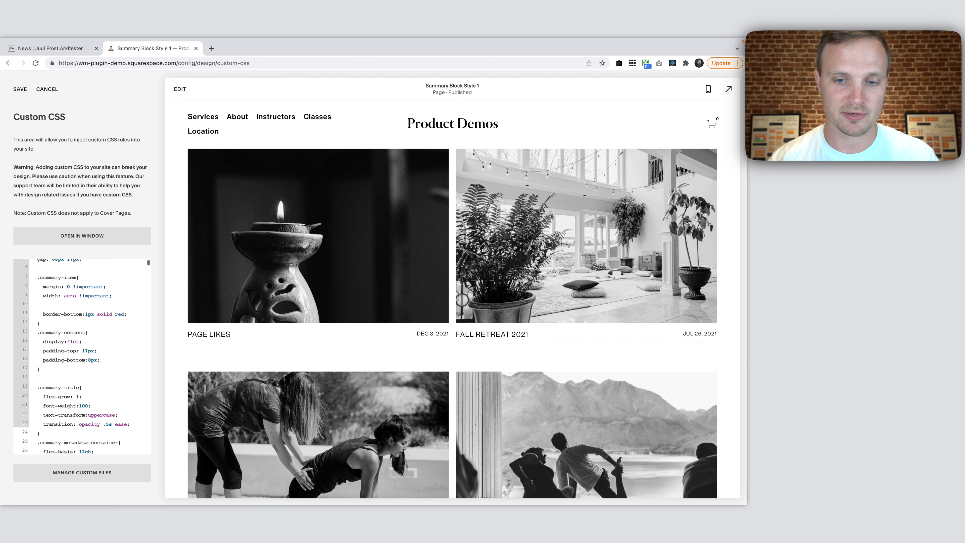
double_click(121, 314)
text(grey)
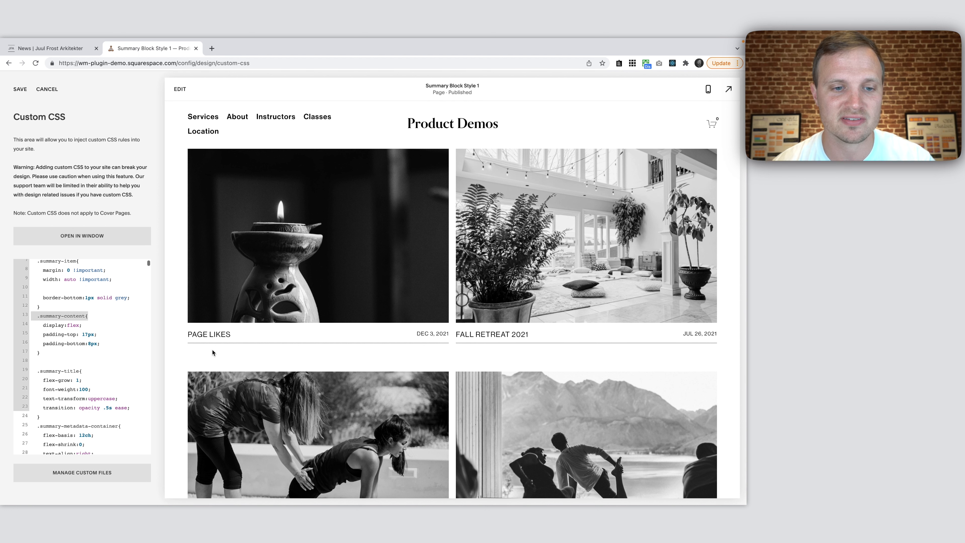
mouse_move(331, 153)
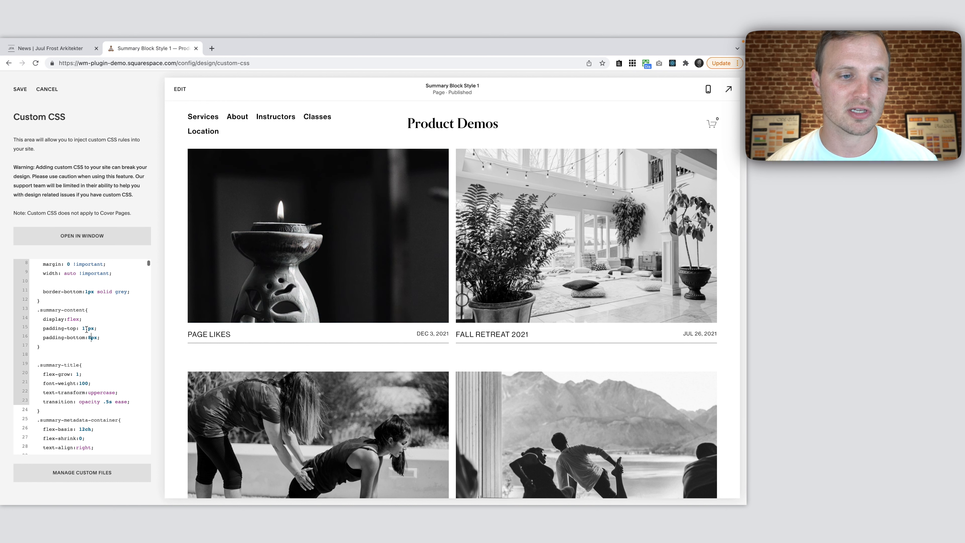
text(0)
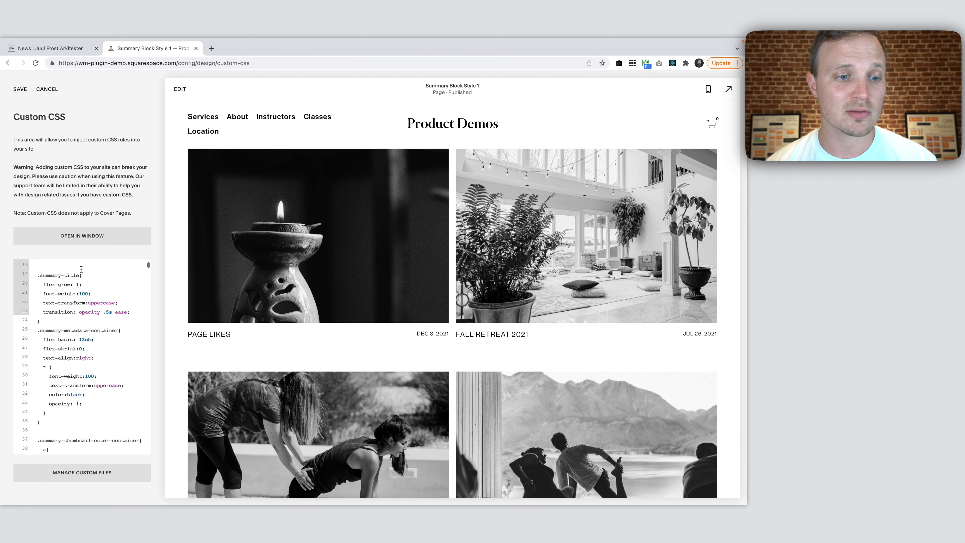
double_click(58, 275)
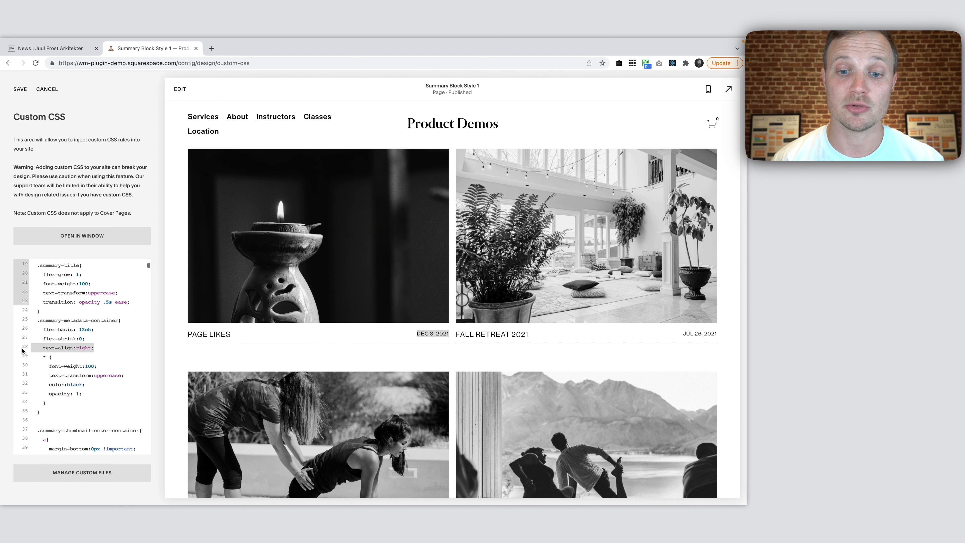
click(101, 348)
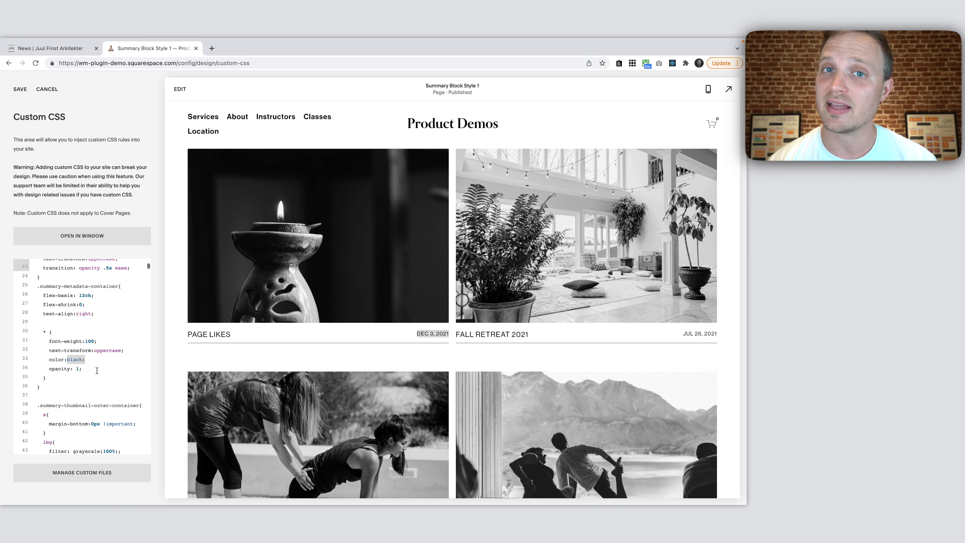
click(49, 49)
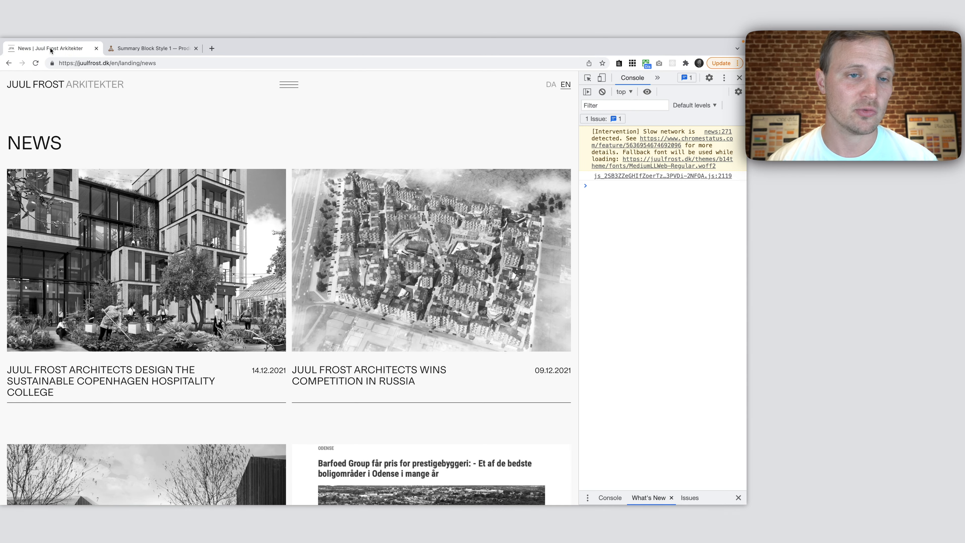
mouse_move(71, 391)
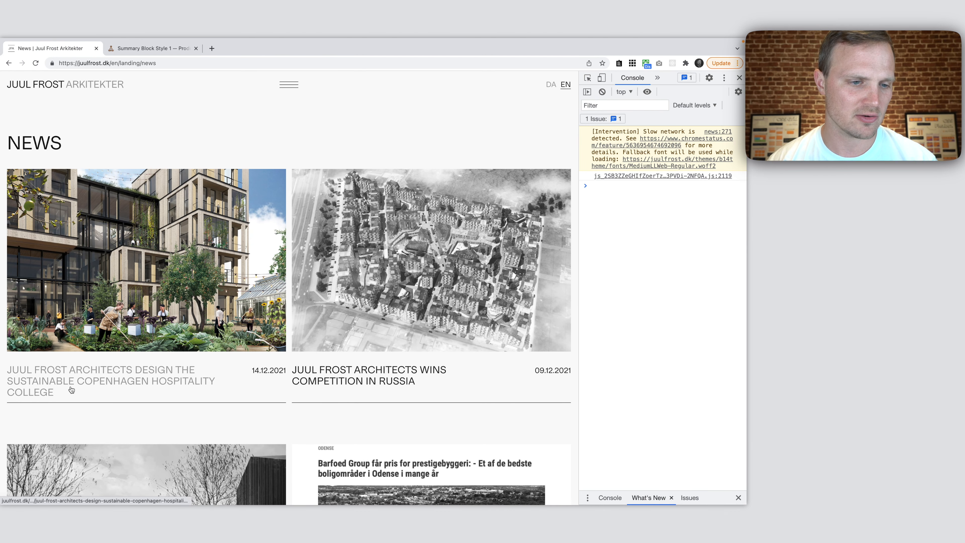
mouse_move(368, 264)
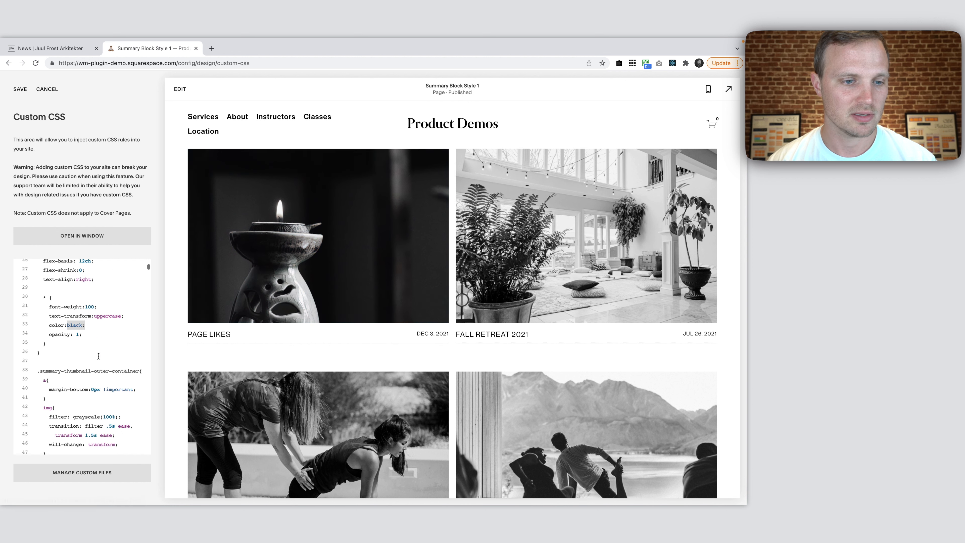
scroll(down, 3)
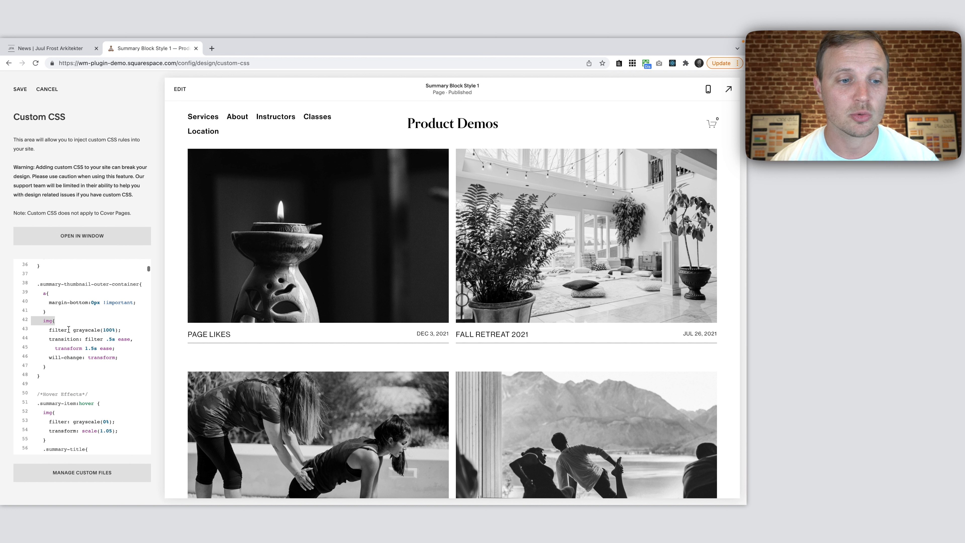
double_click(95, 330)
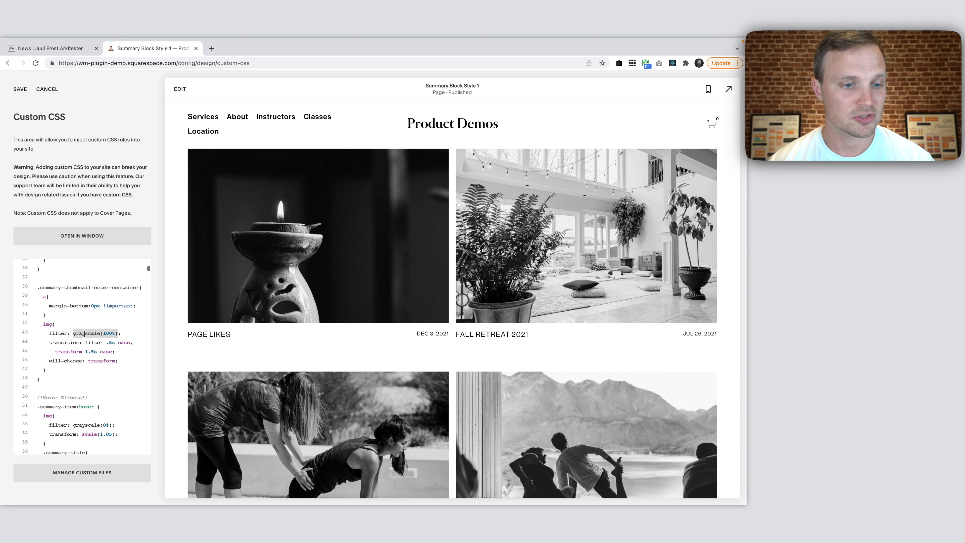
drag(73, 332, 115, 352)
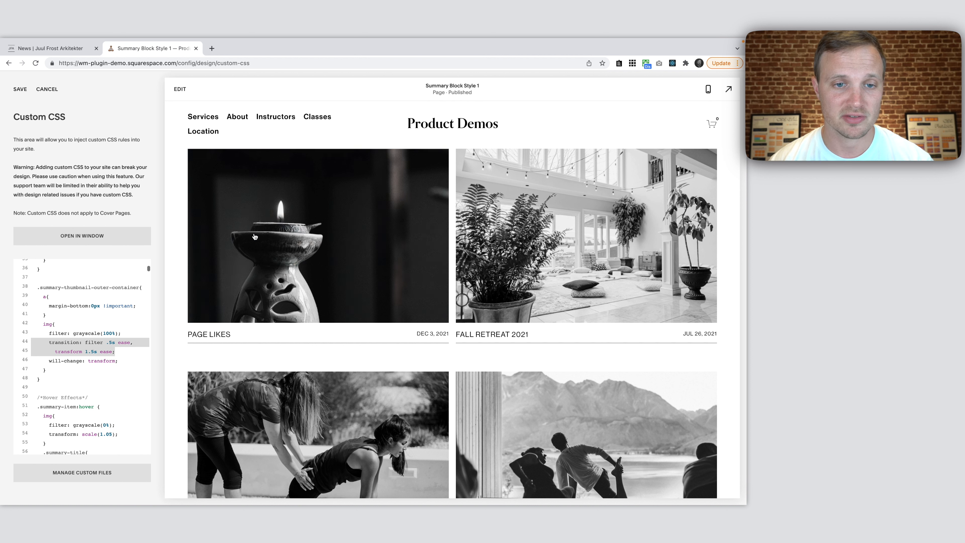
mouse_move(171, 293)
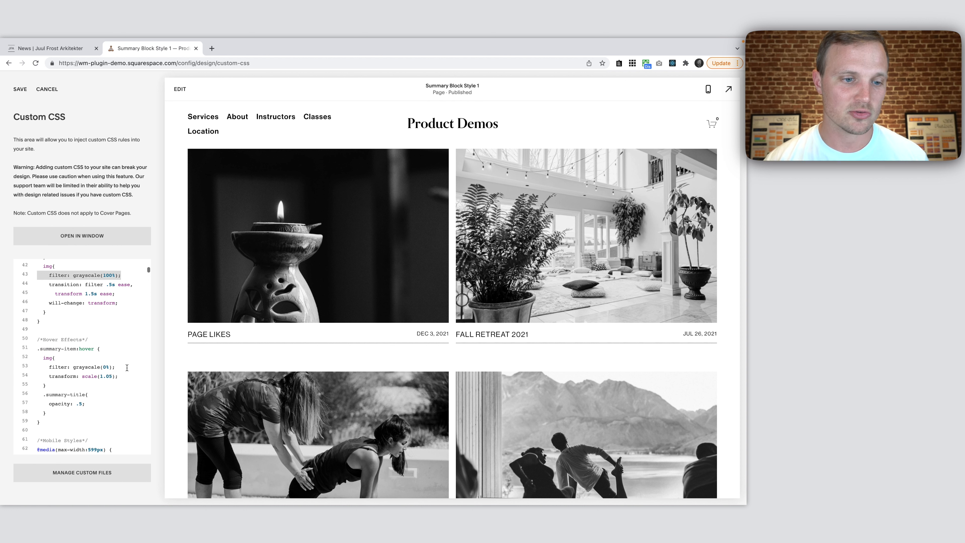
click(126, 376)
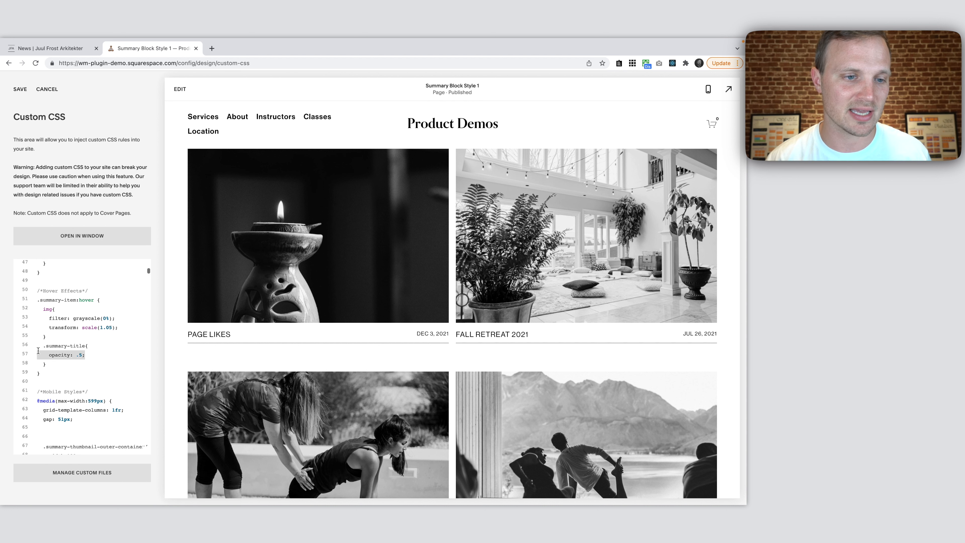
mouse_move(208, 343)
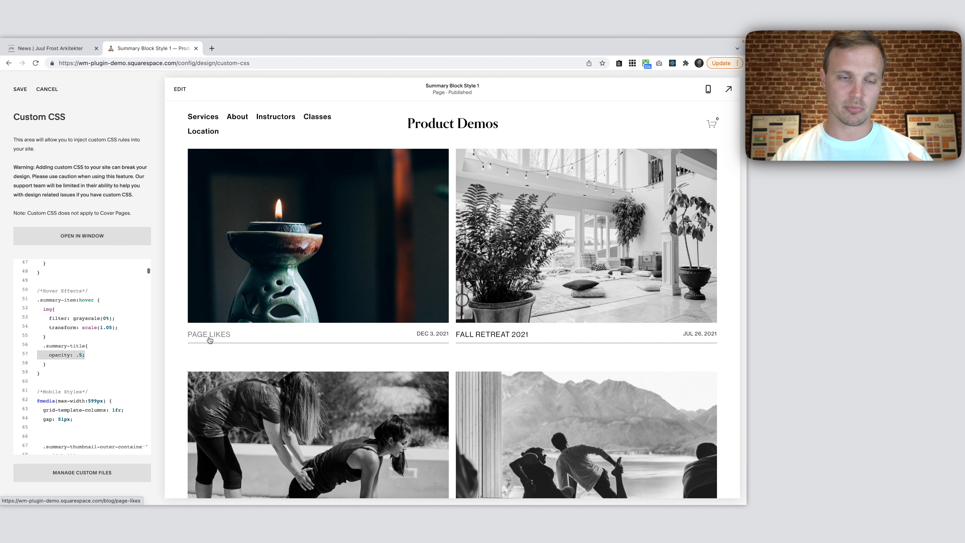
scroll(down, 3)
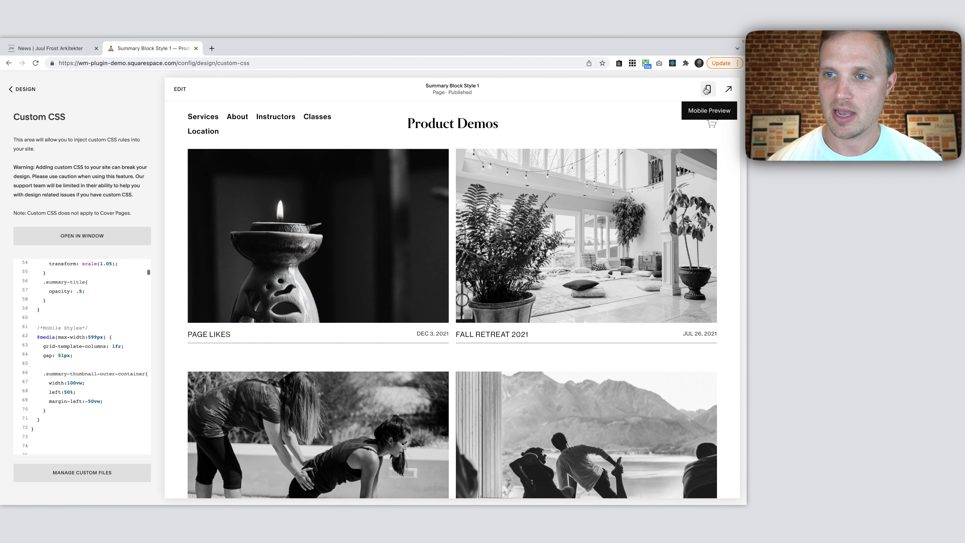
- Check the single-column phone preview, set the gap to 17px, and return to desktop view
click(708, 89)
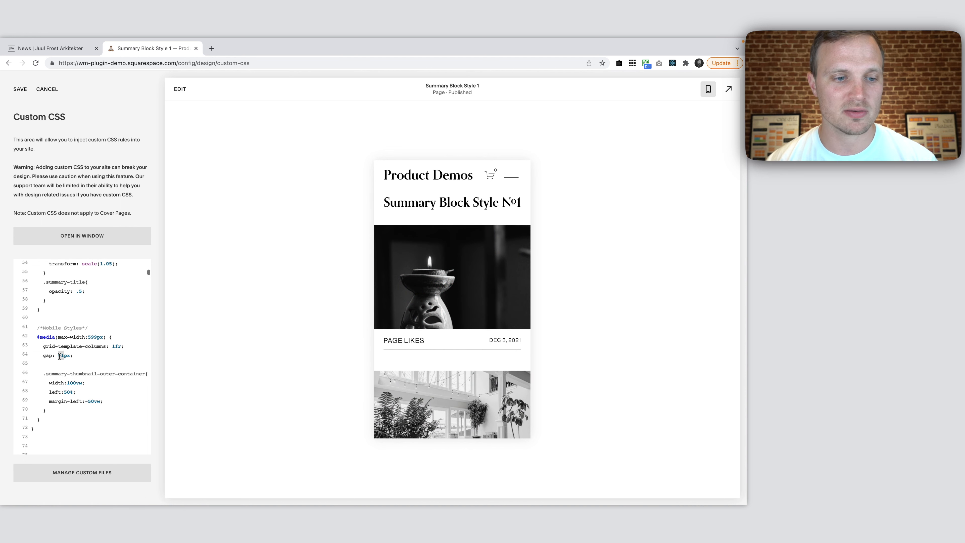
text(17px;)
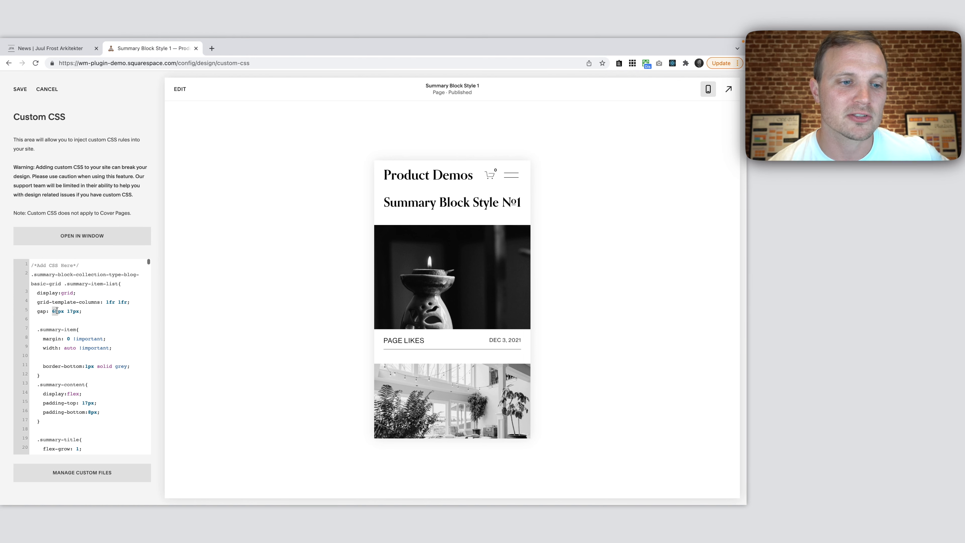
mouse_move(708, 89)
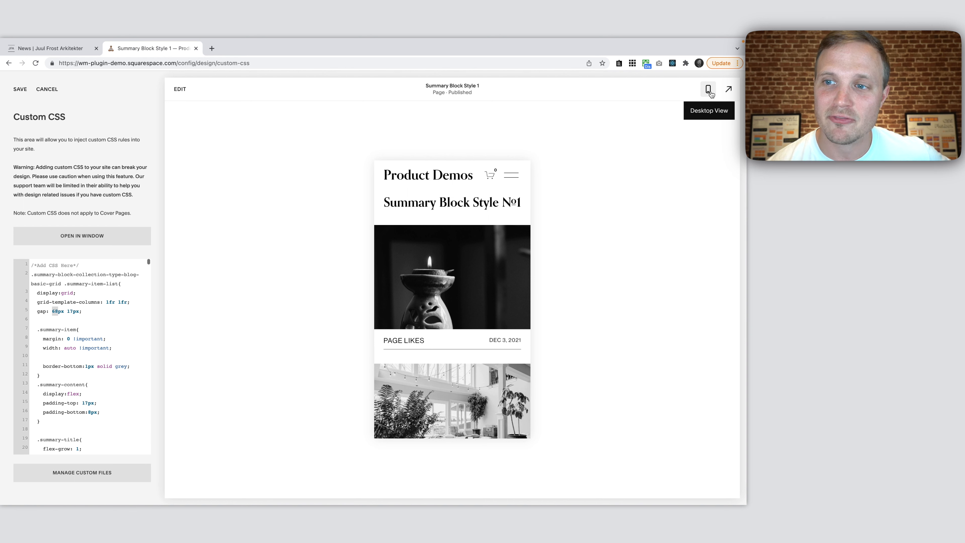
click(708, 88)
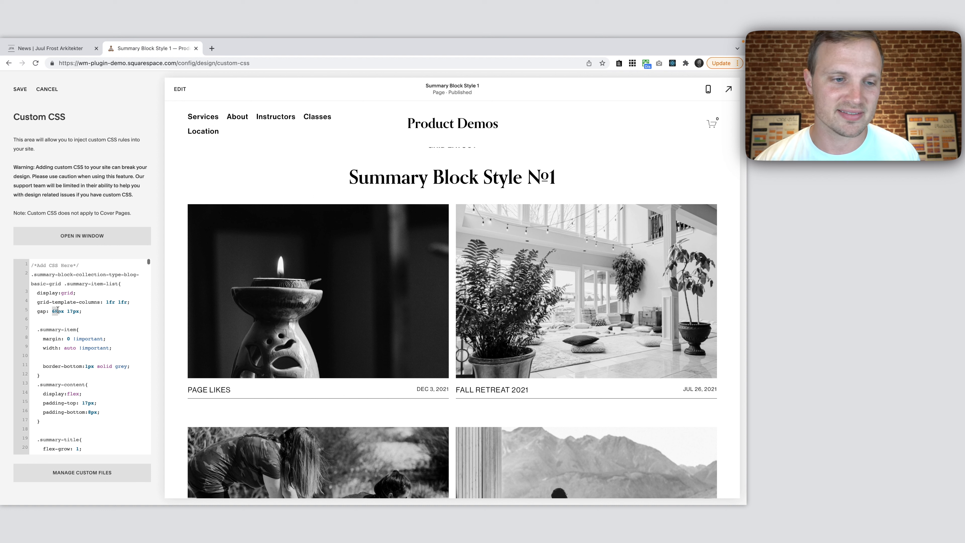
scroll(down, 3)
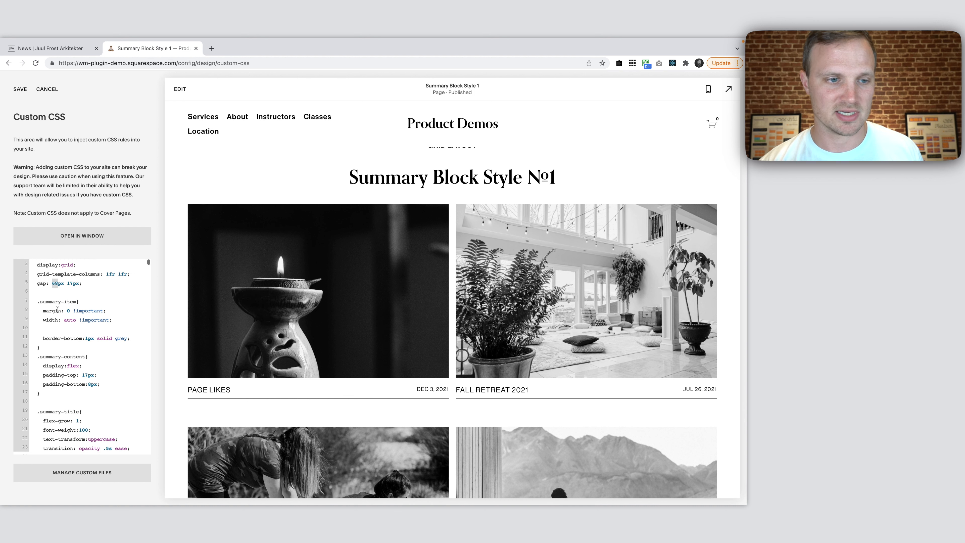
scroll(down, 3)
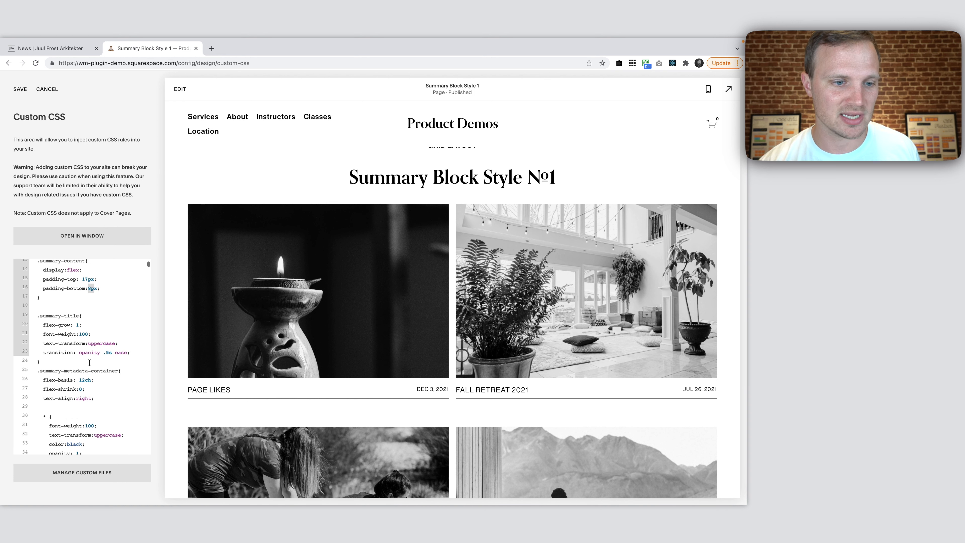
scroll(down, 3)
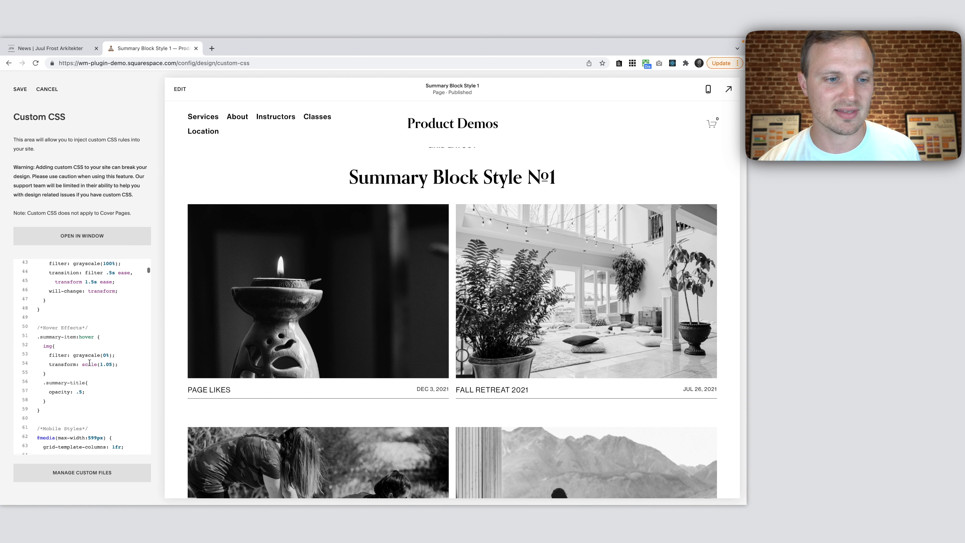
scroll(down, 3)
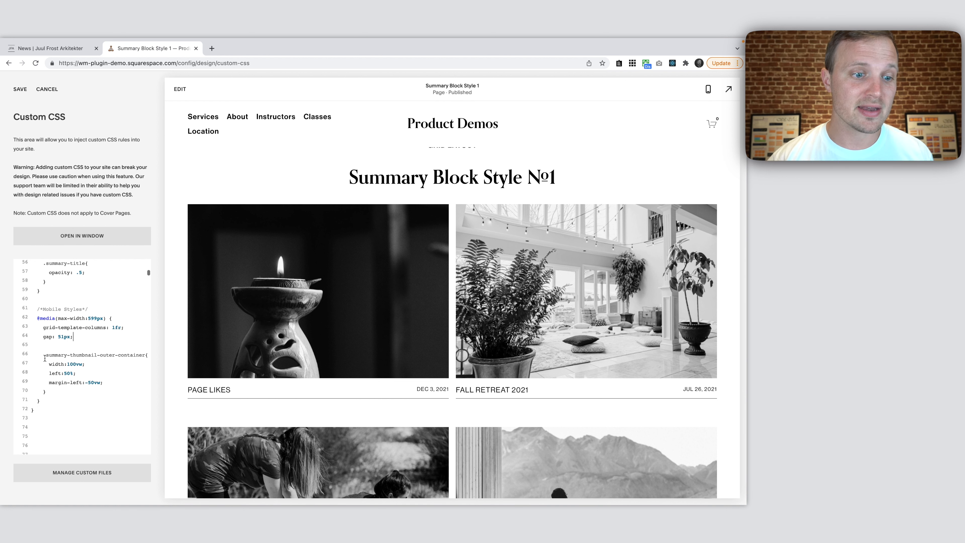
double_click(92, 355)
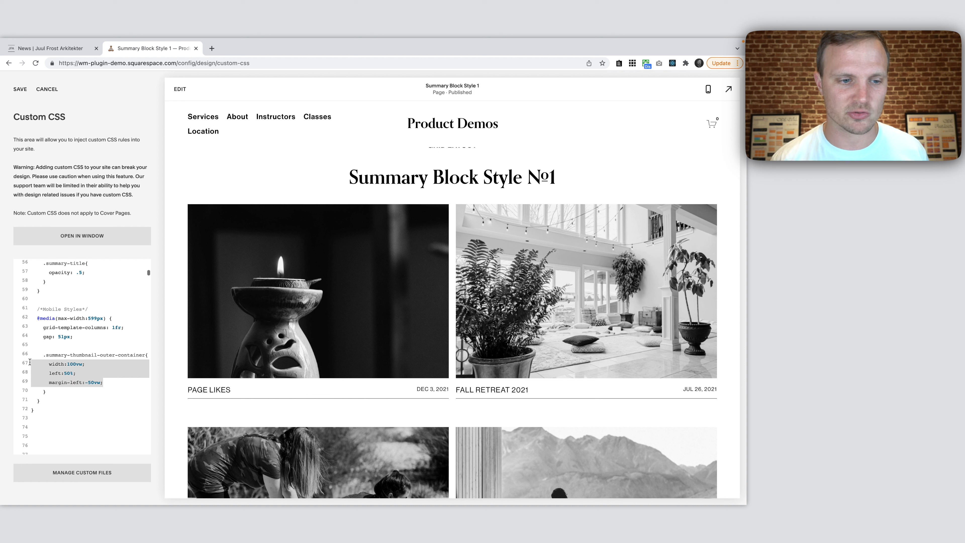
mouse_move(708, 89)
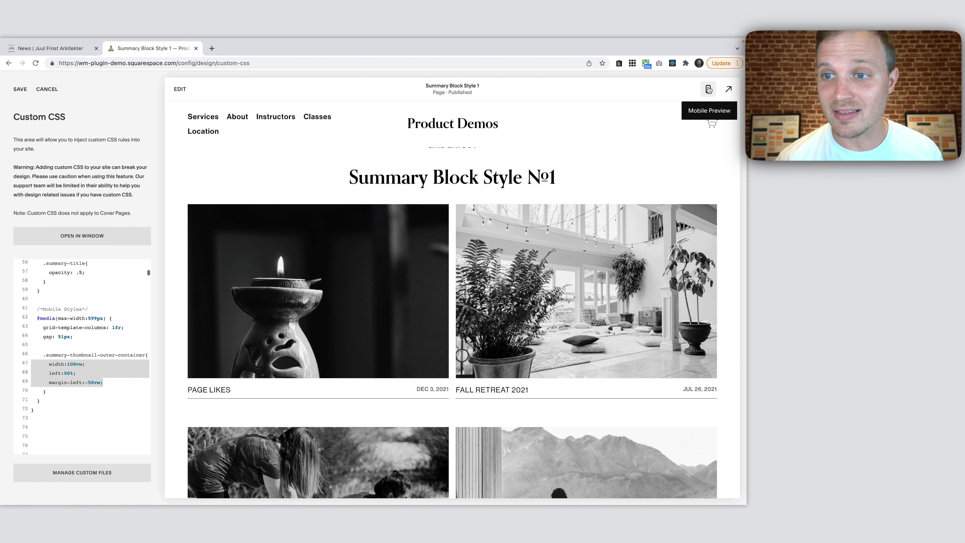
- Show the phone preview with full-width grayscale images and highlight the summary grid selector
click(708, 88)
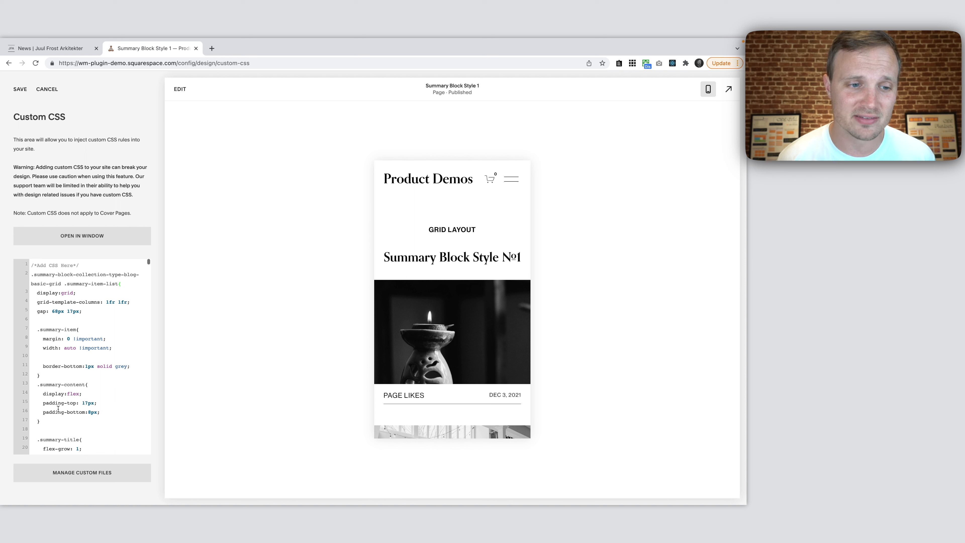
double_click(85, 275)
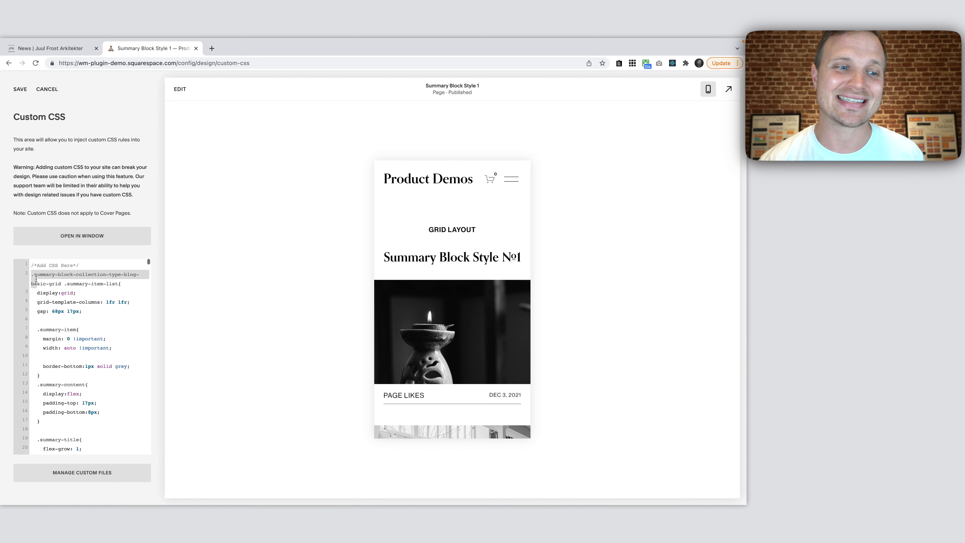
scroll(down, 3)
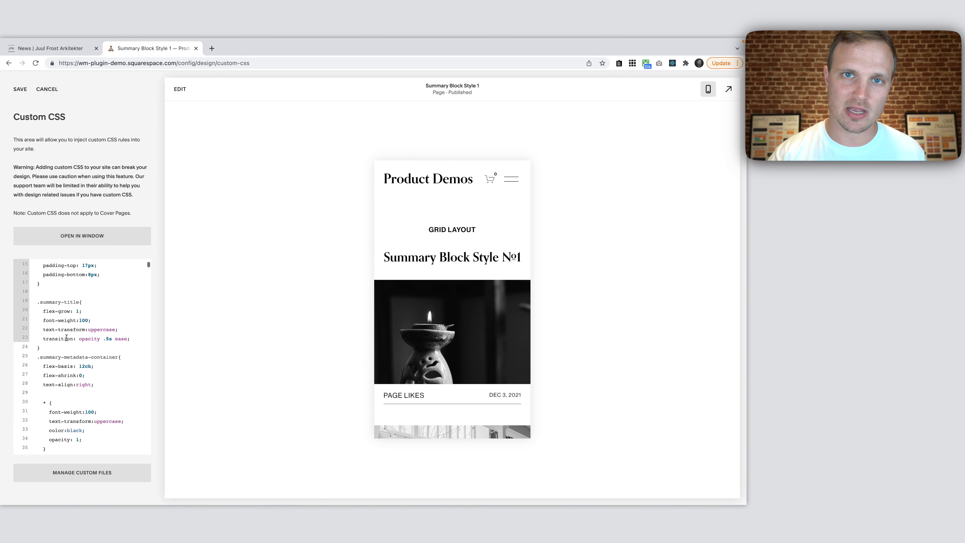